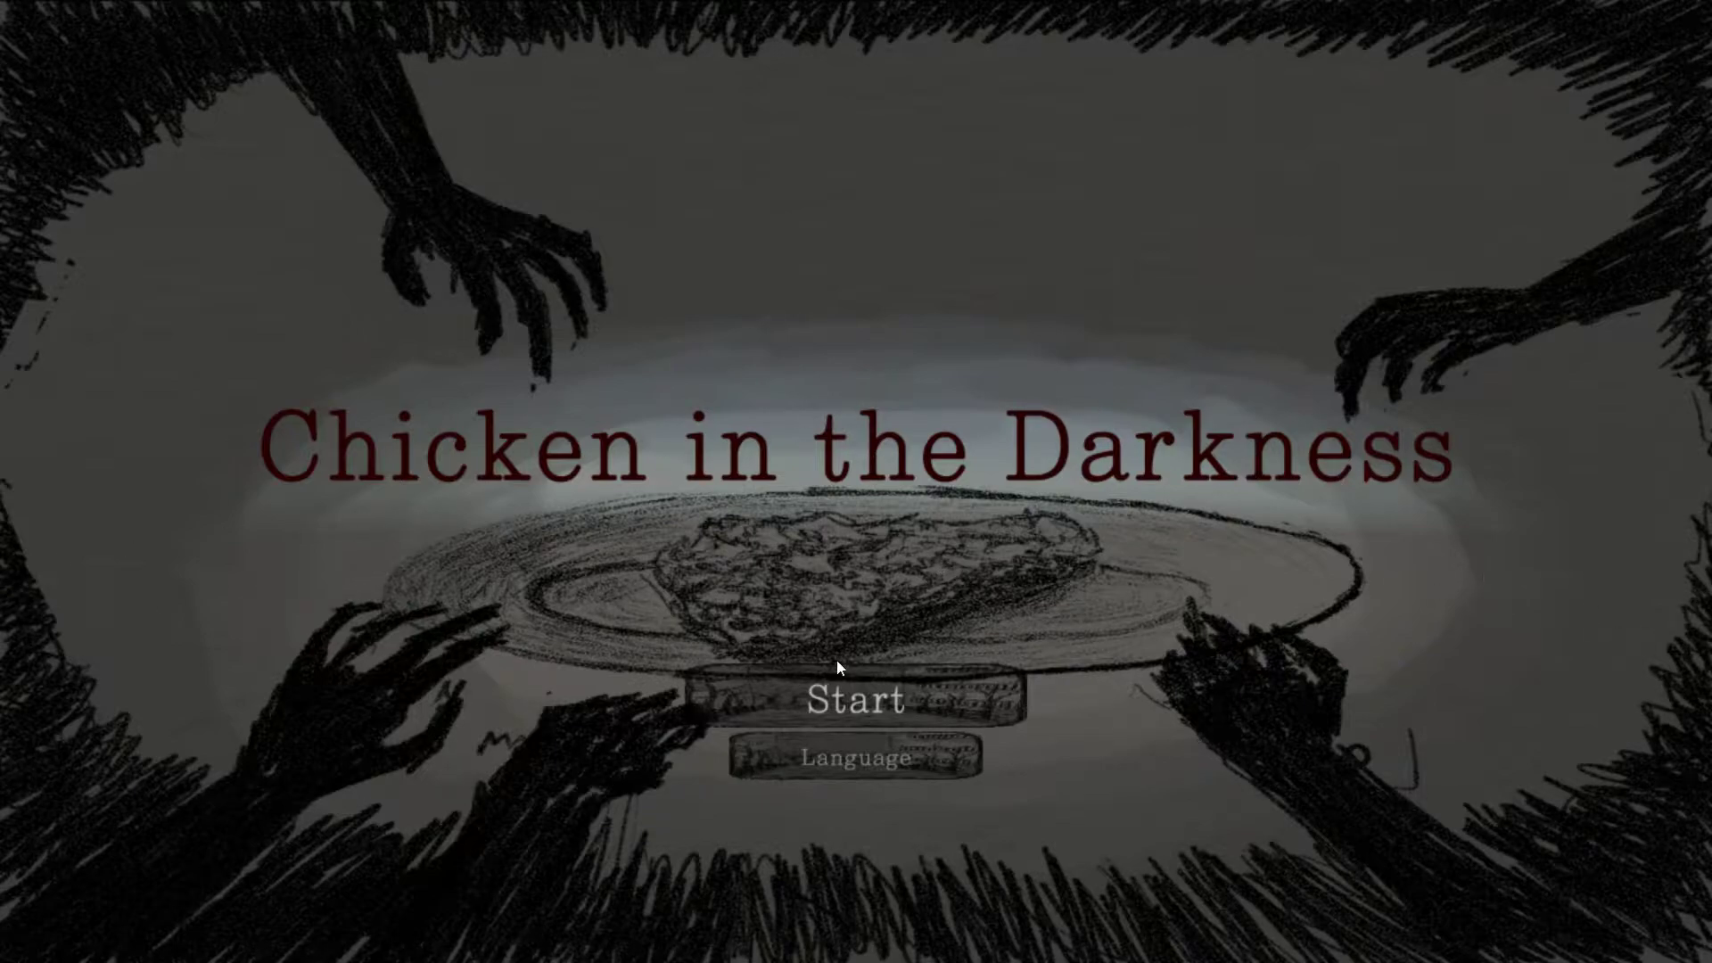
Step: Begin a new game from the title screen with Start
left_click(858, 699)
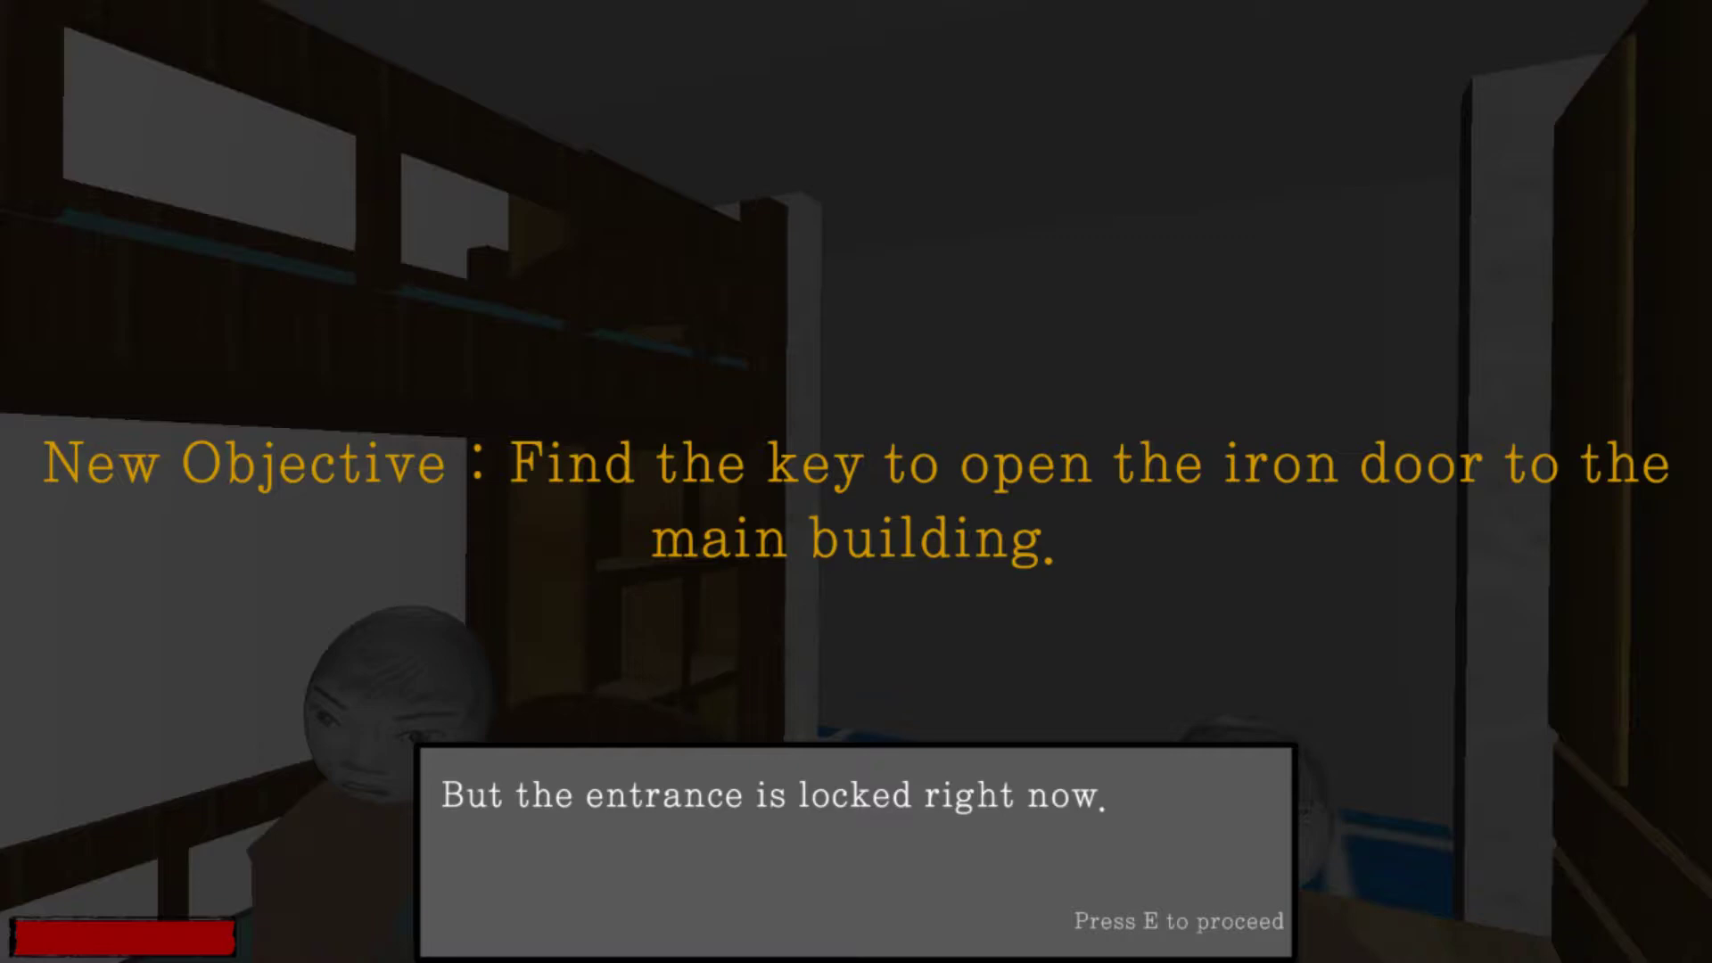
Step: Advance through the dormitory dialogue explaining where the iron-door key is
key("e")
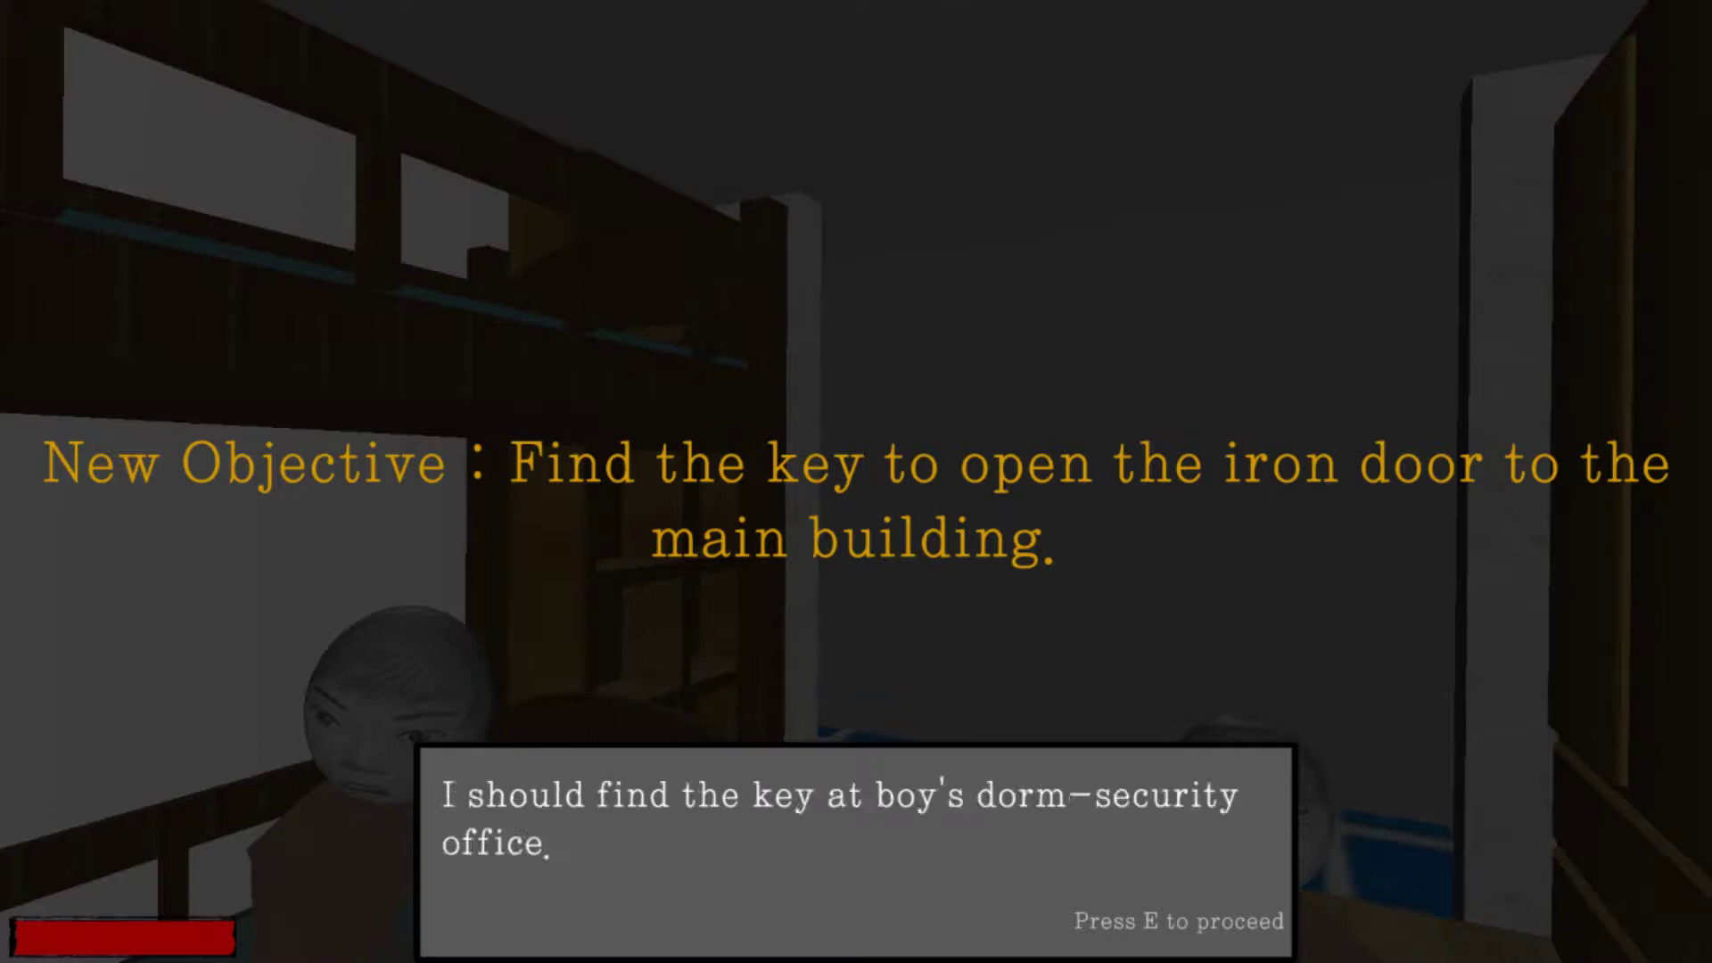
key("e")
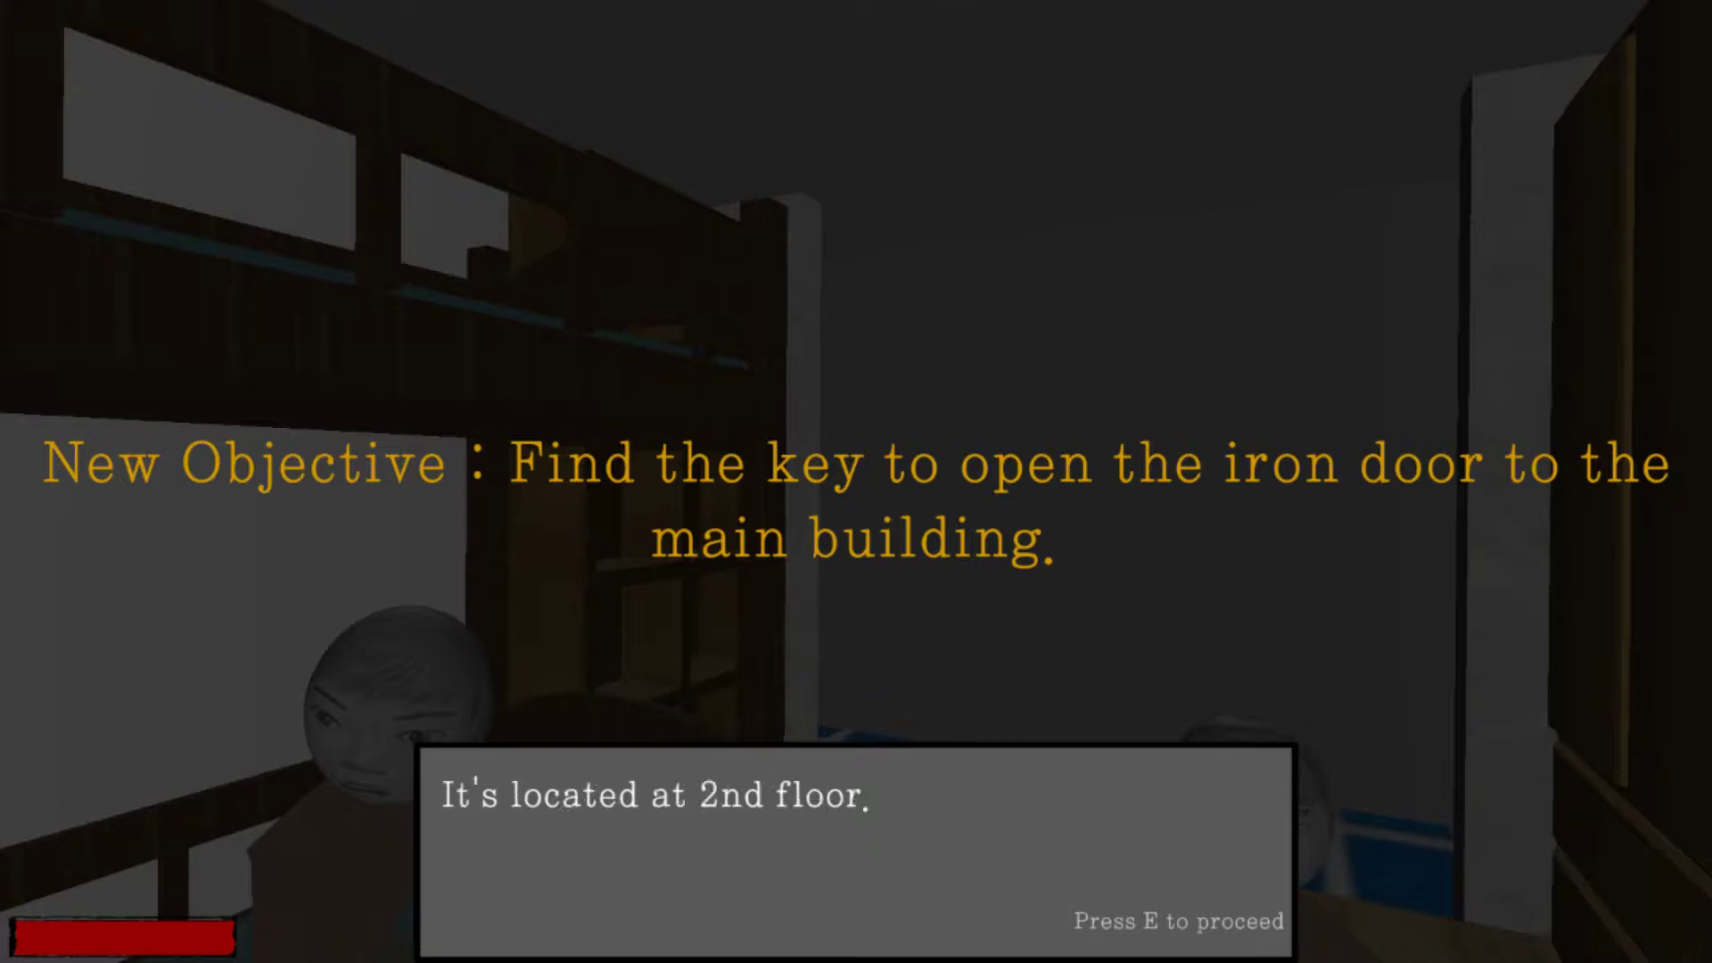
key("e")
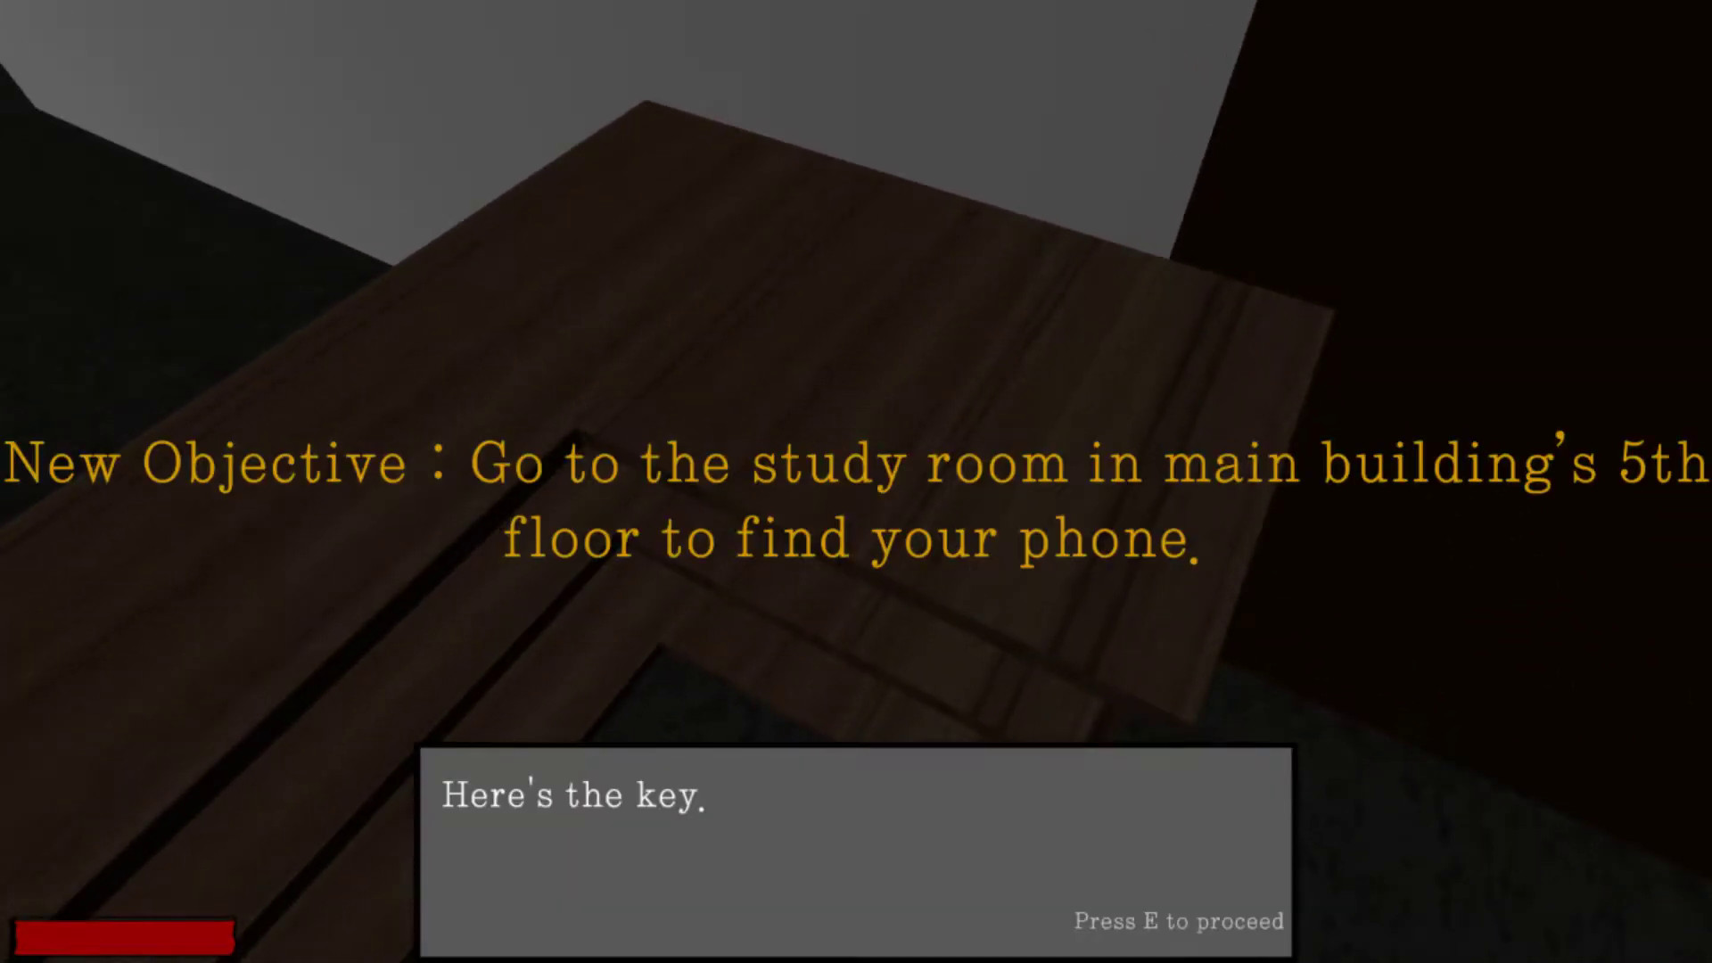
Step: After picking up the security-office key, read the dialogue setting the 5th-floor study room phone objective
key("e")
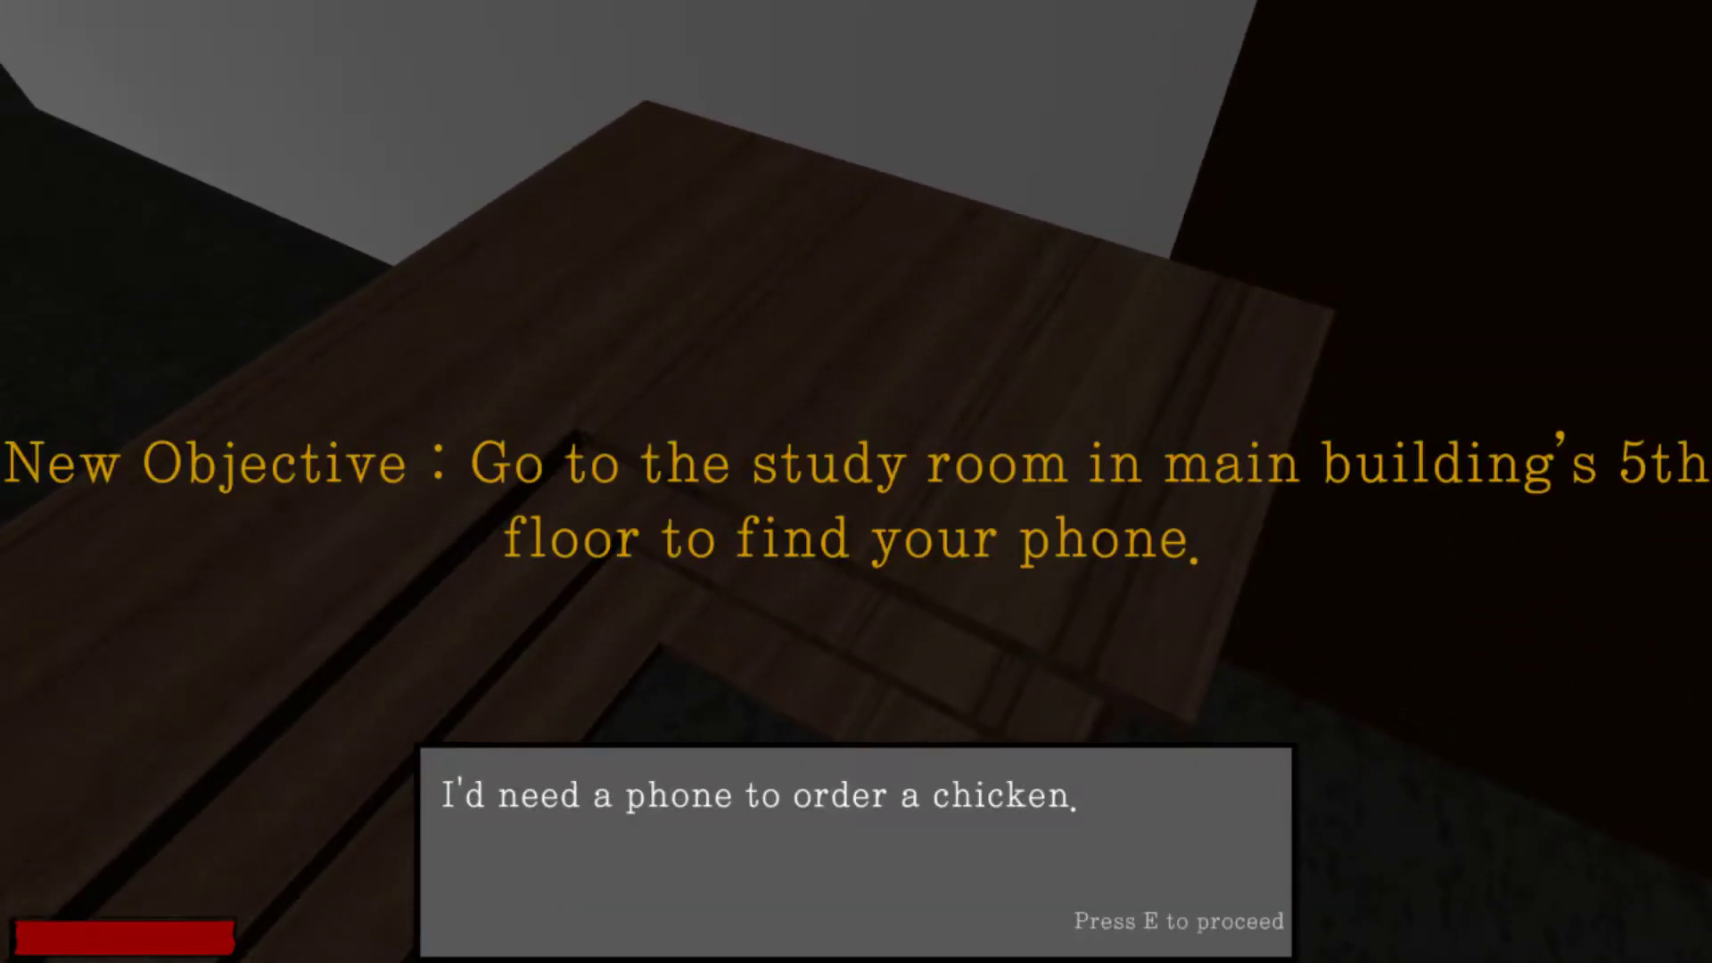
key("e")
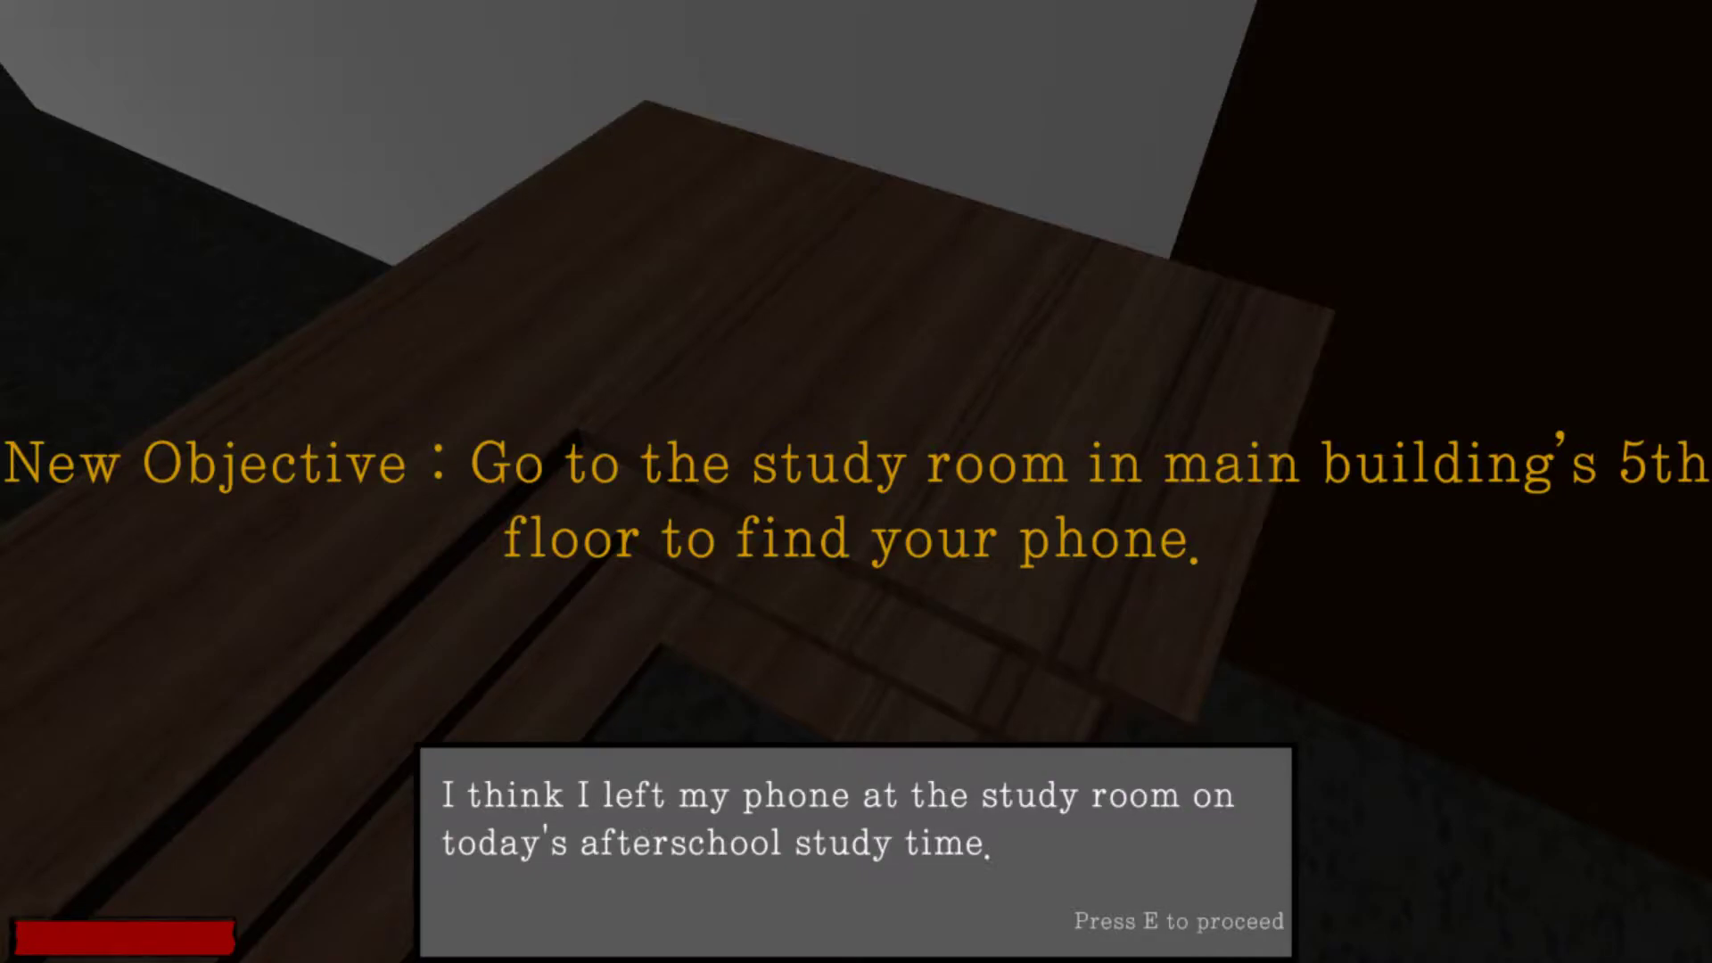
key("e")
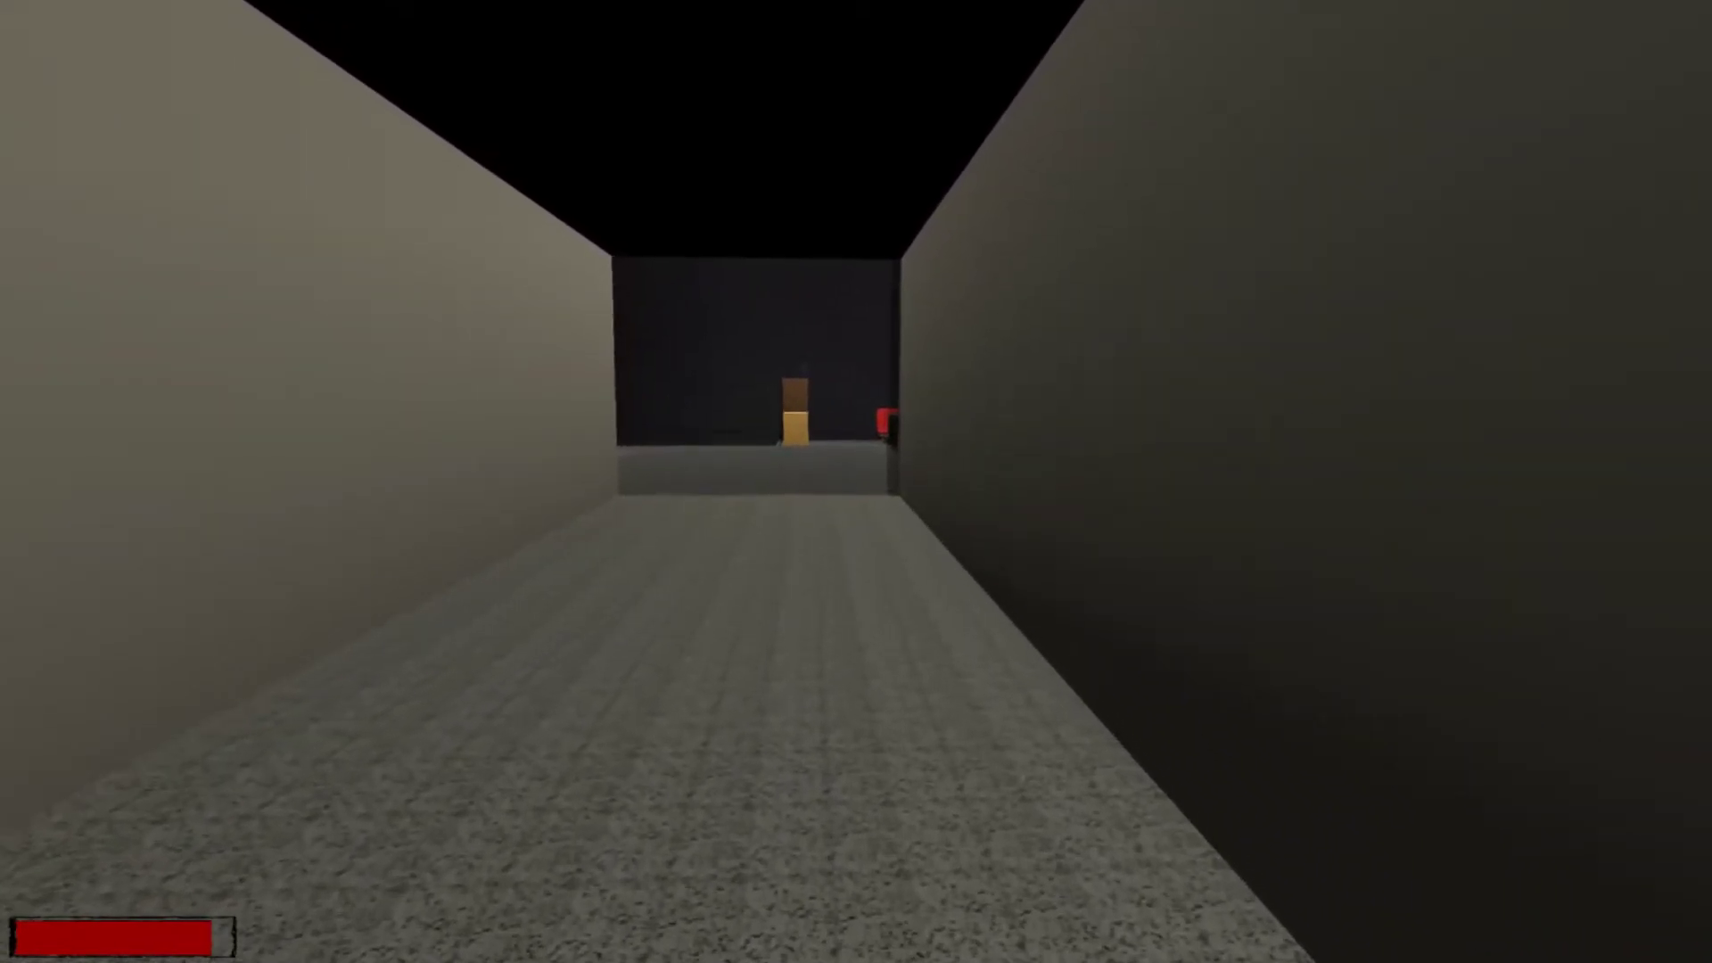
Step: Walk forward through the building's corridors toward the study room
key("w")
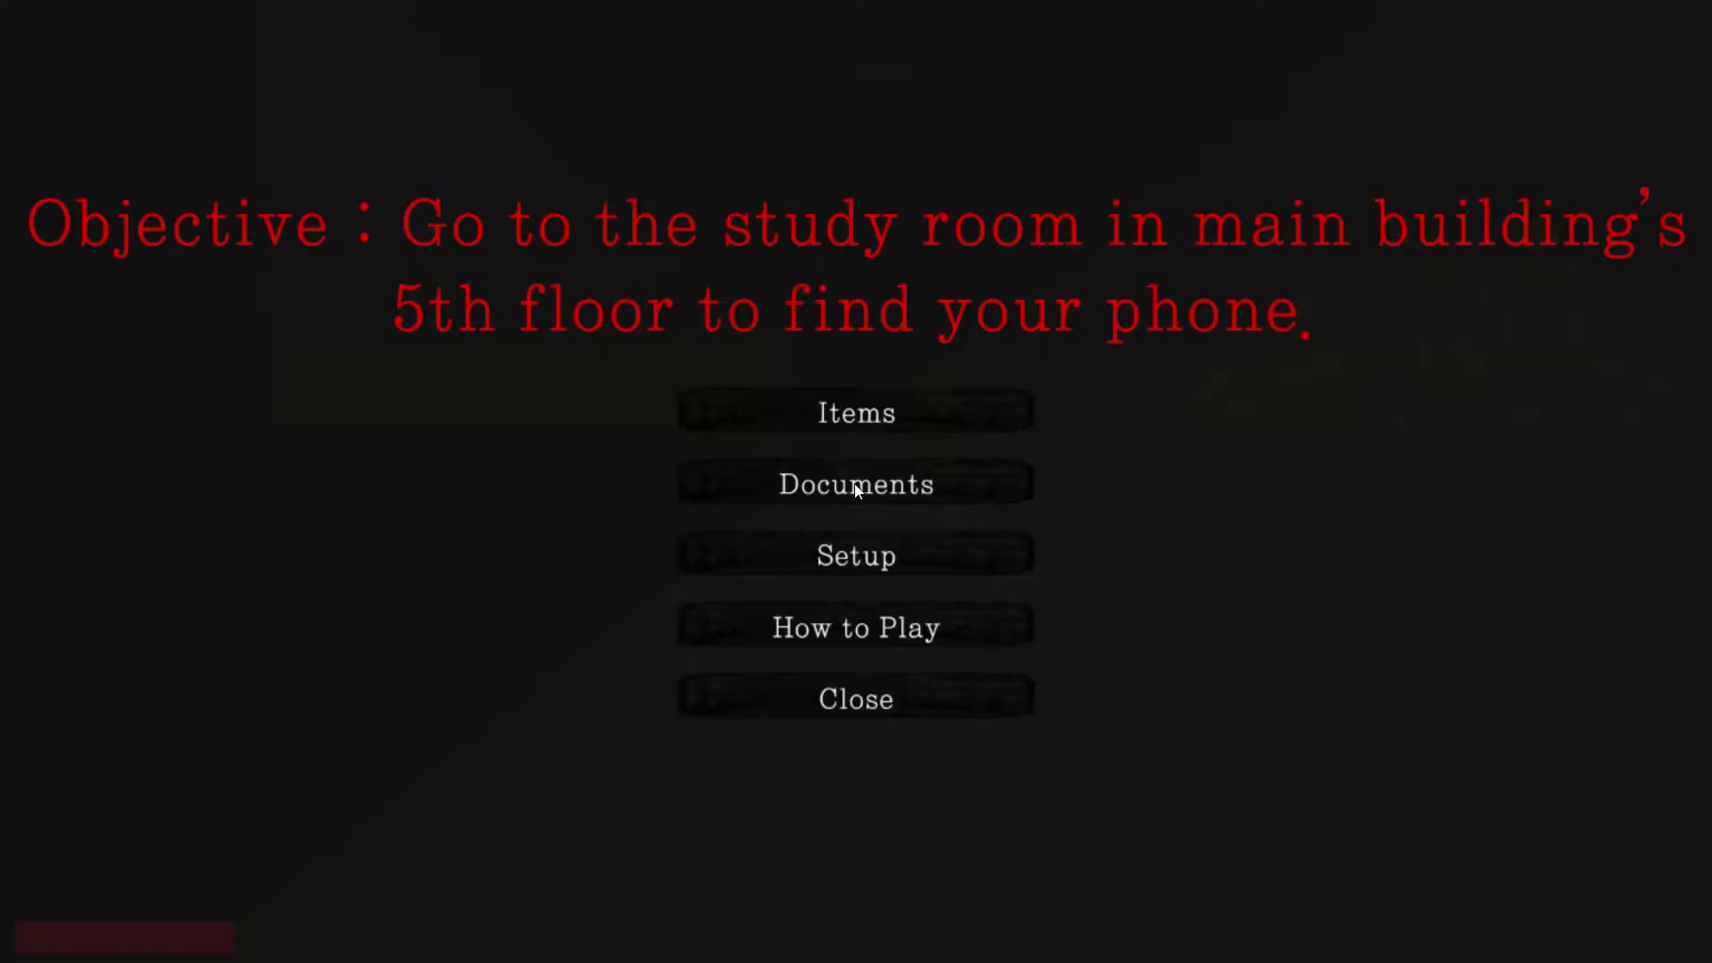
left_click(854, 411)
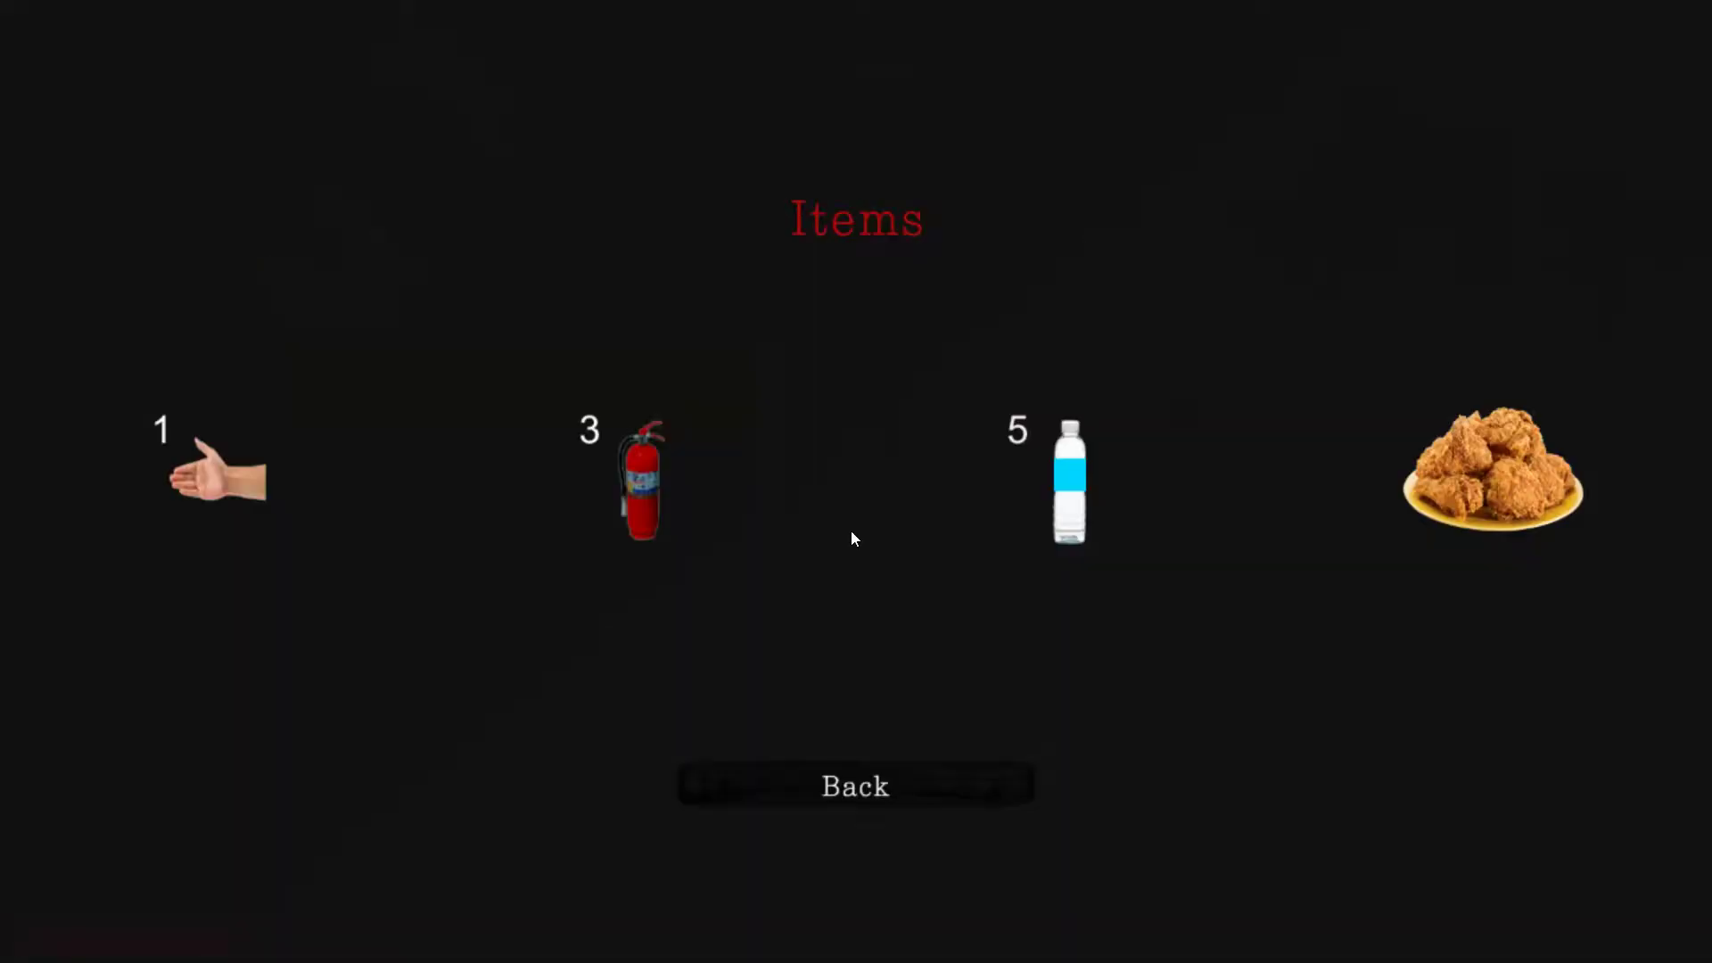
left_click(1066, 474)
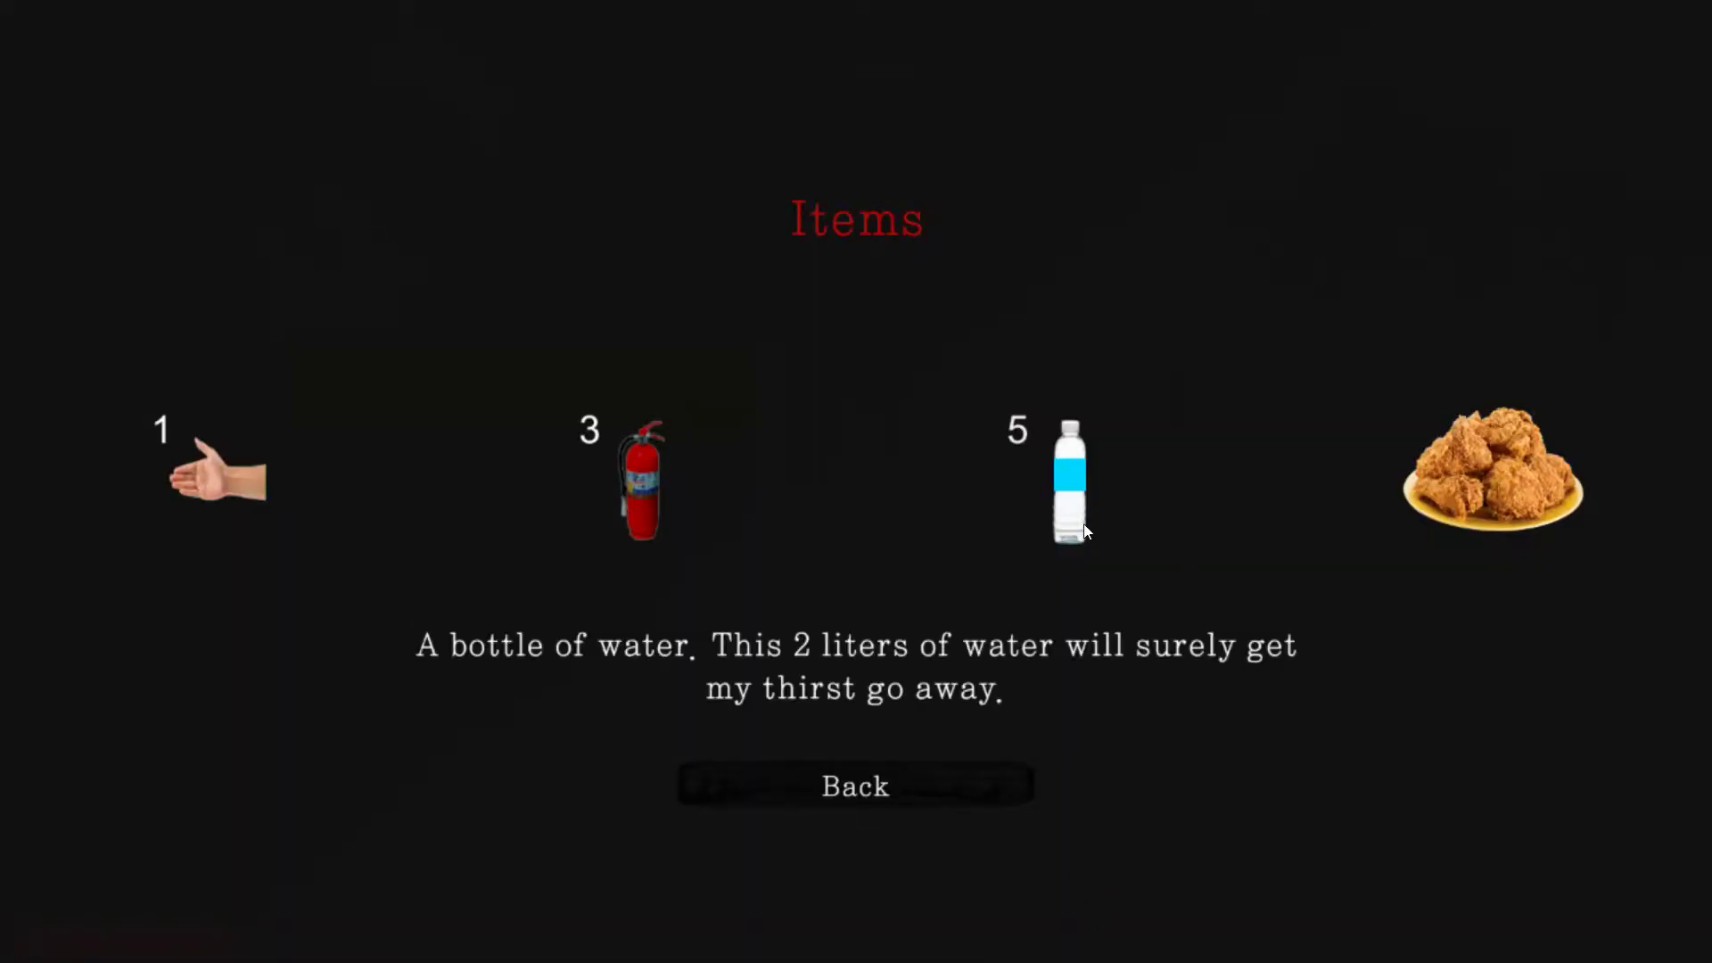
mouse_move(964, 810)
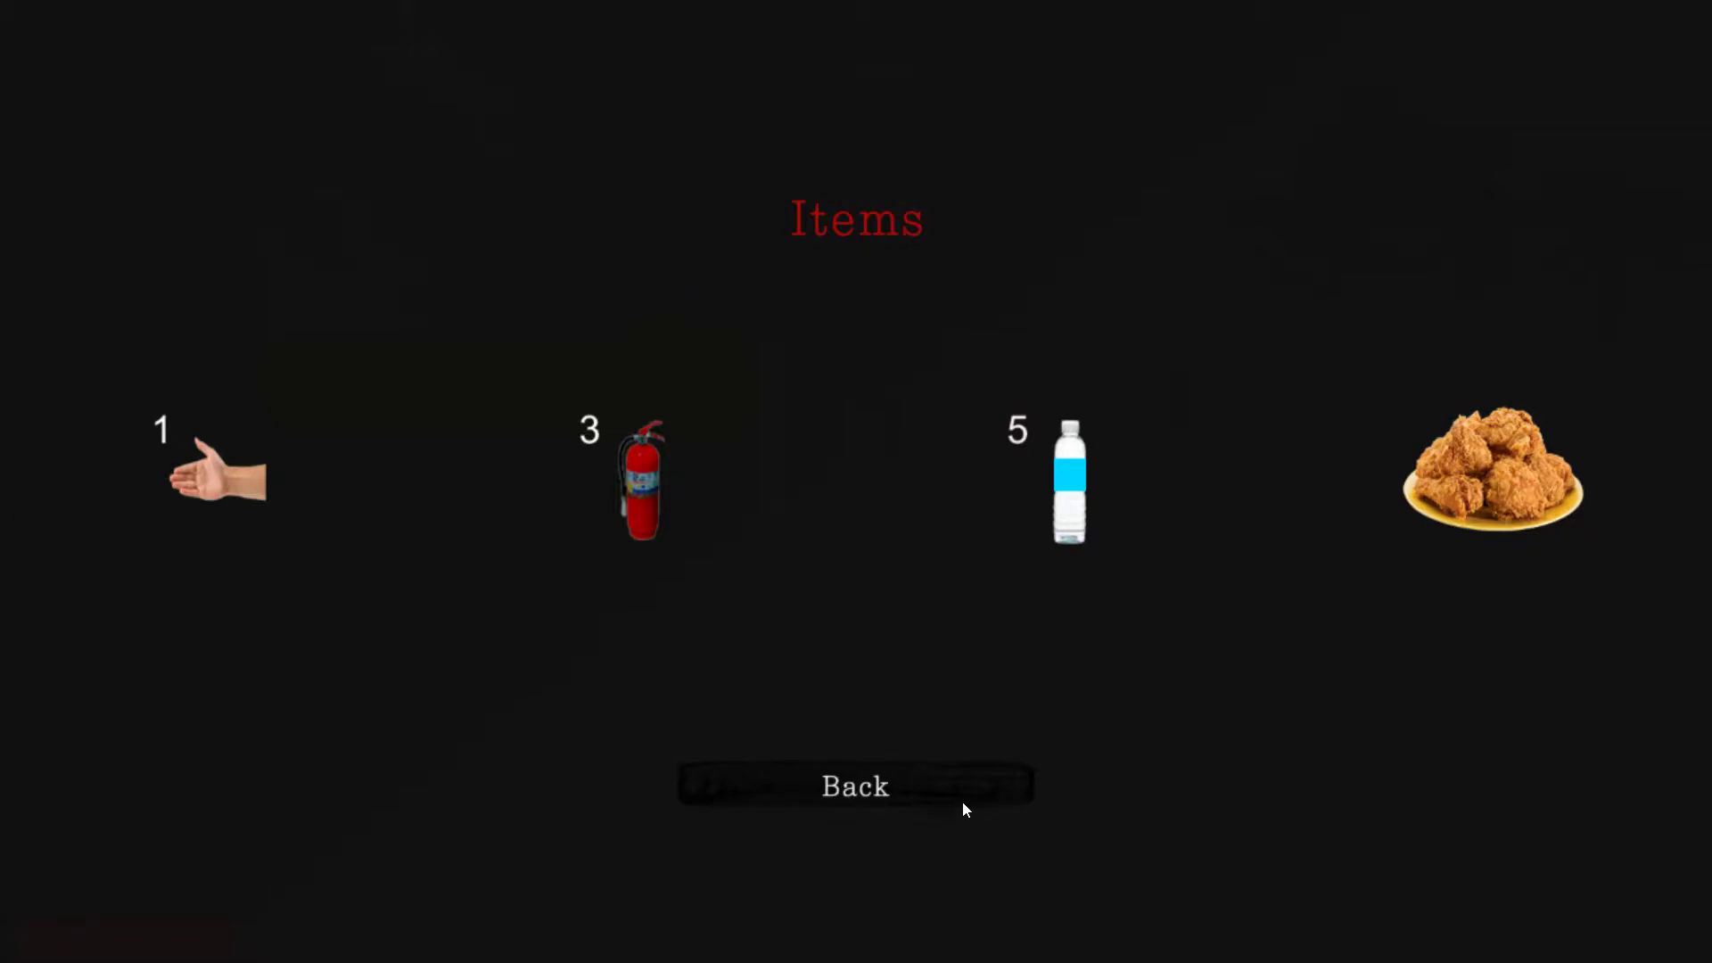
left_click(854, 786)
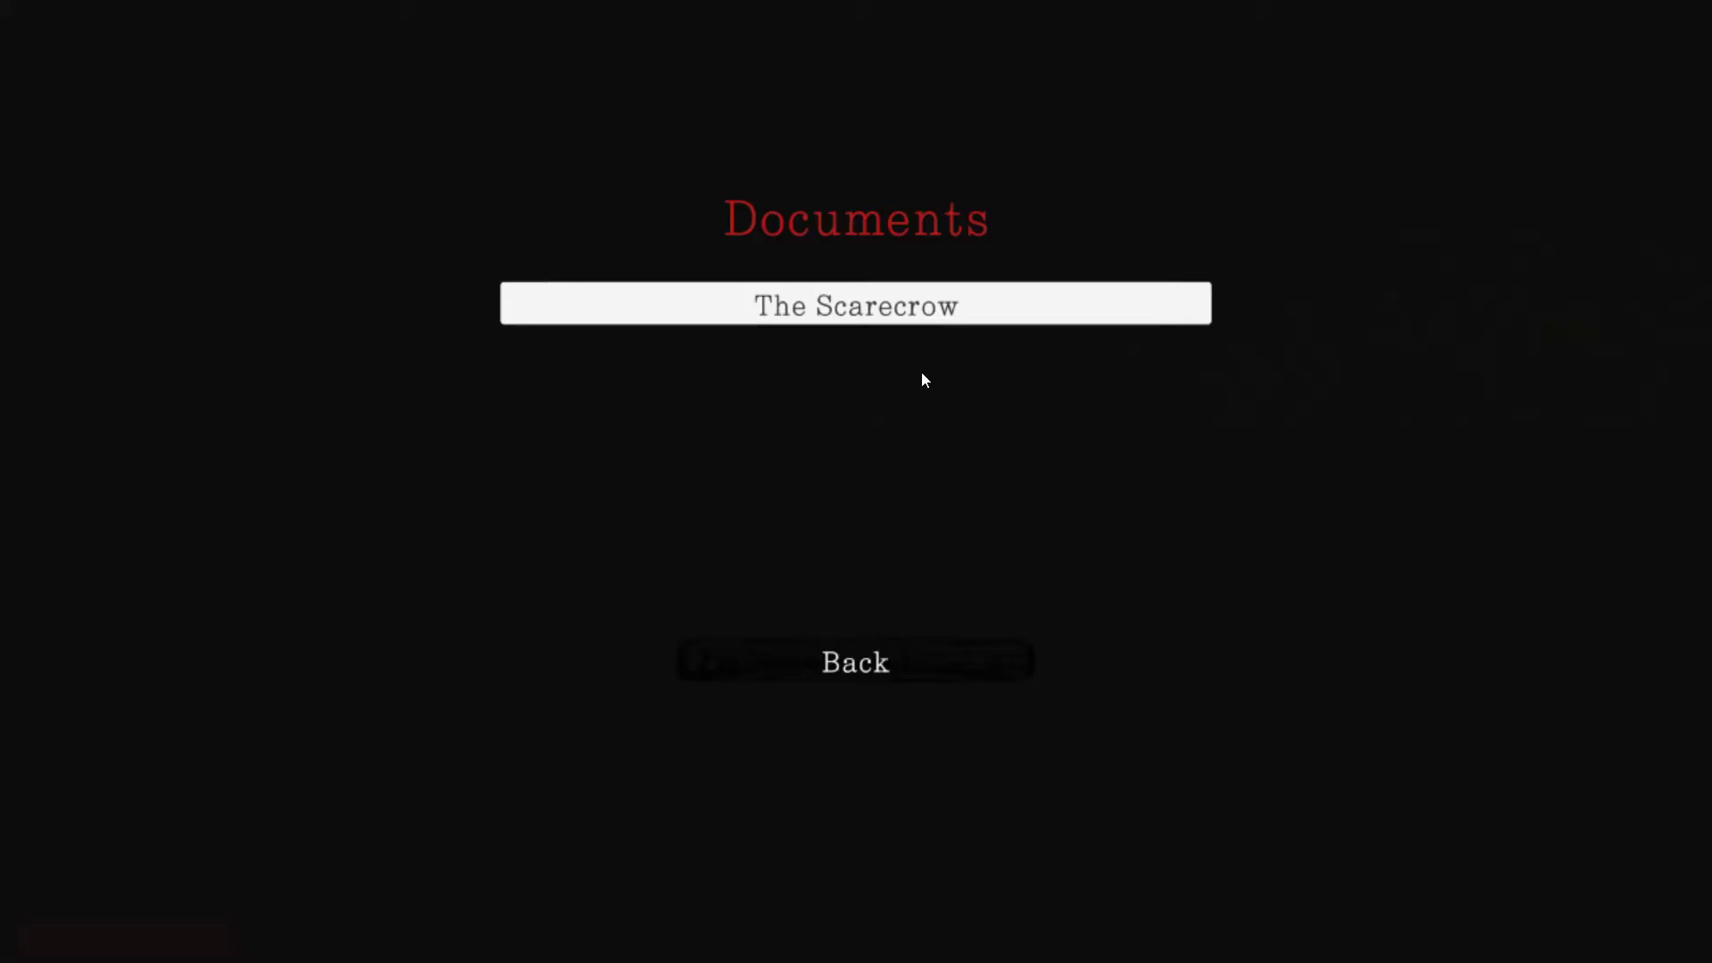
left_click(854, 662)
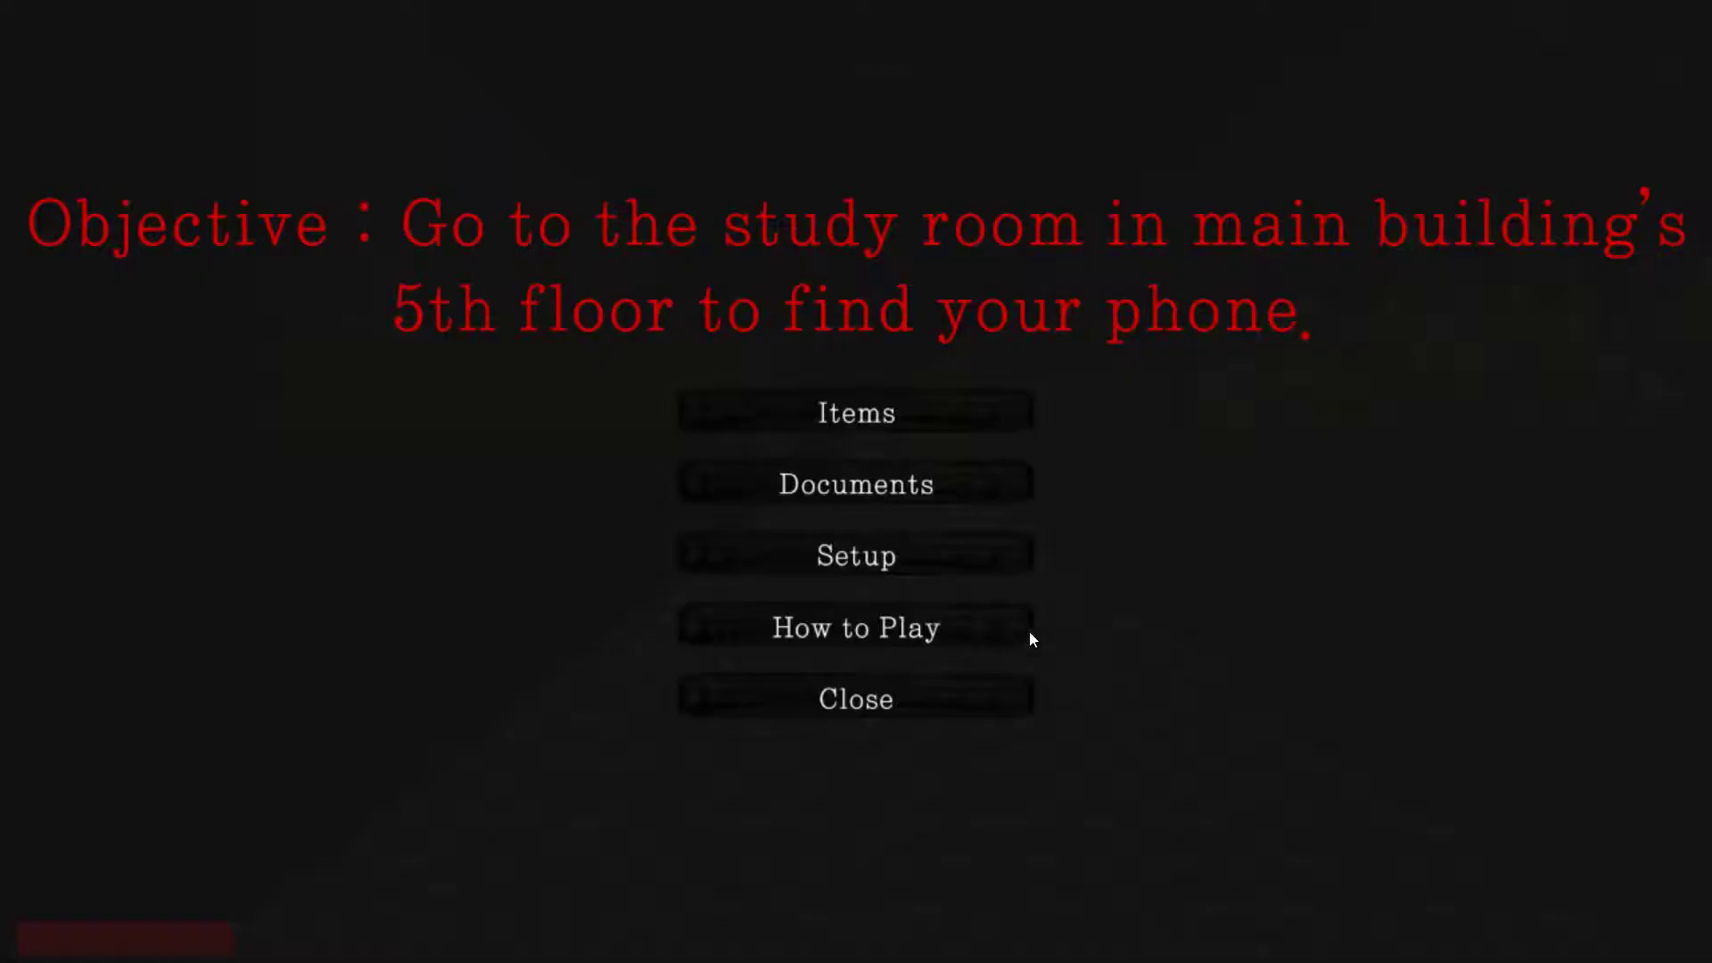
Step: Resume play from the pause menu and continue until caught at Game Over
left_click(854, 697)
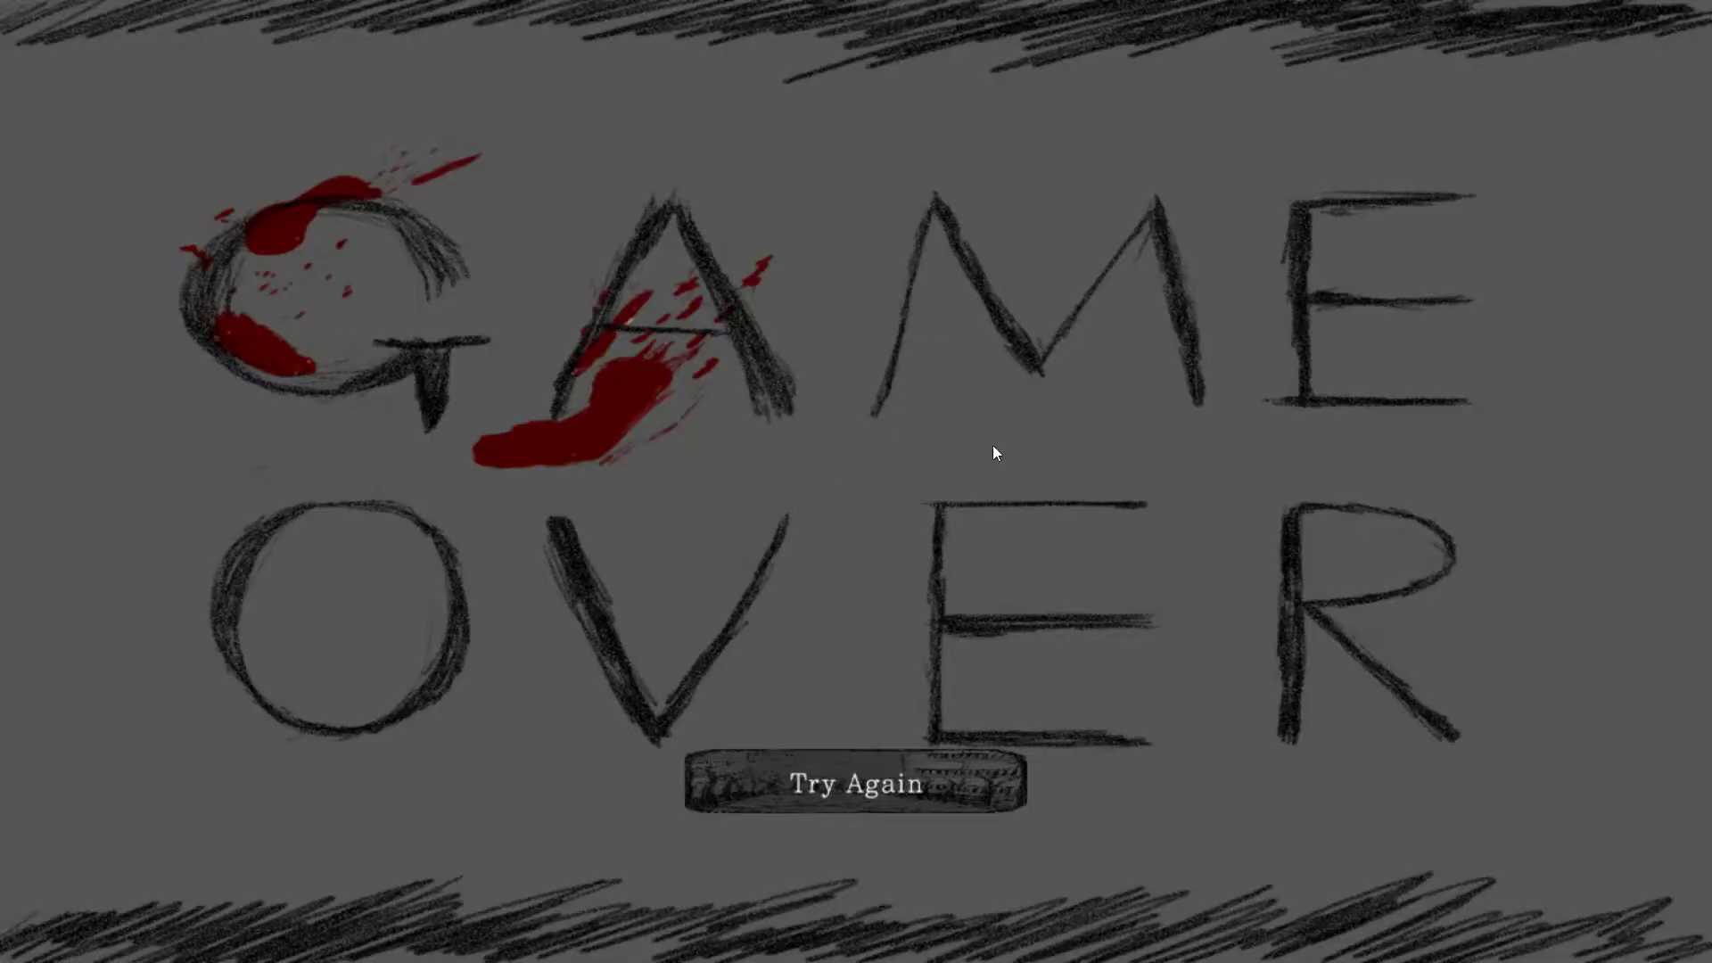
mouse_move(911, 775)
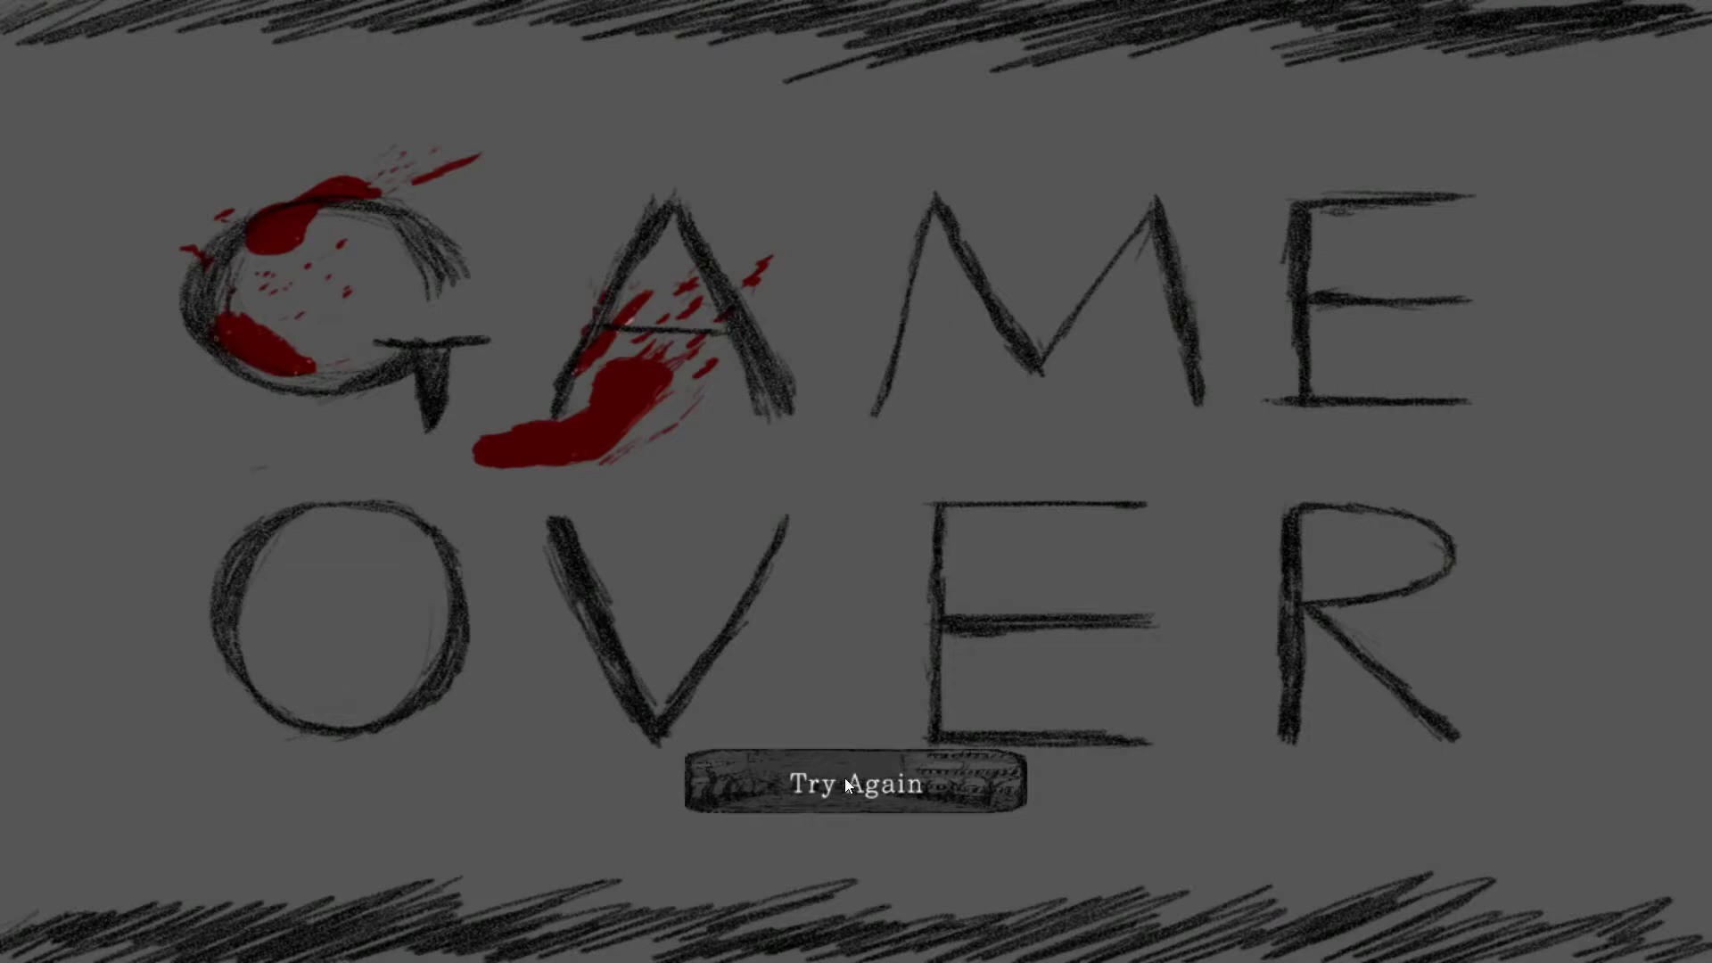
Step: Retry from Game Over and start a fresh run from the title screen
left_click(854, 785)
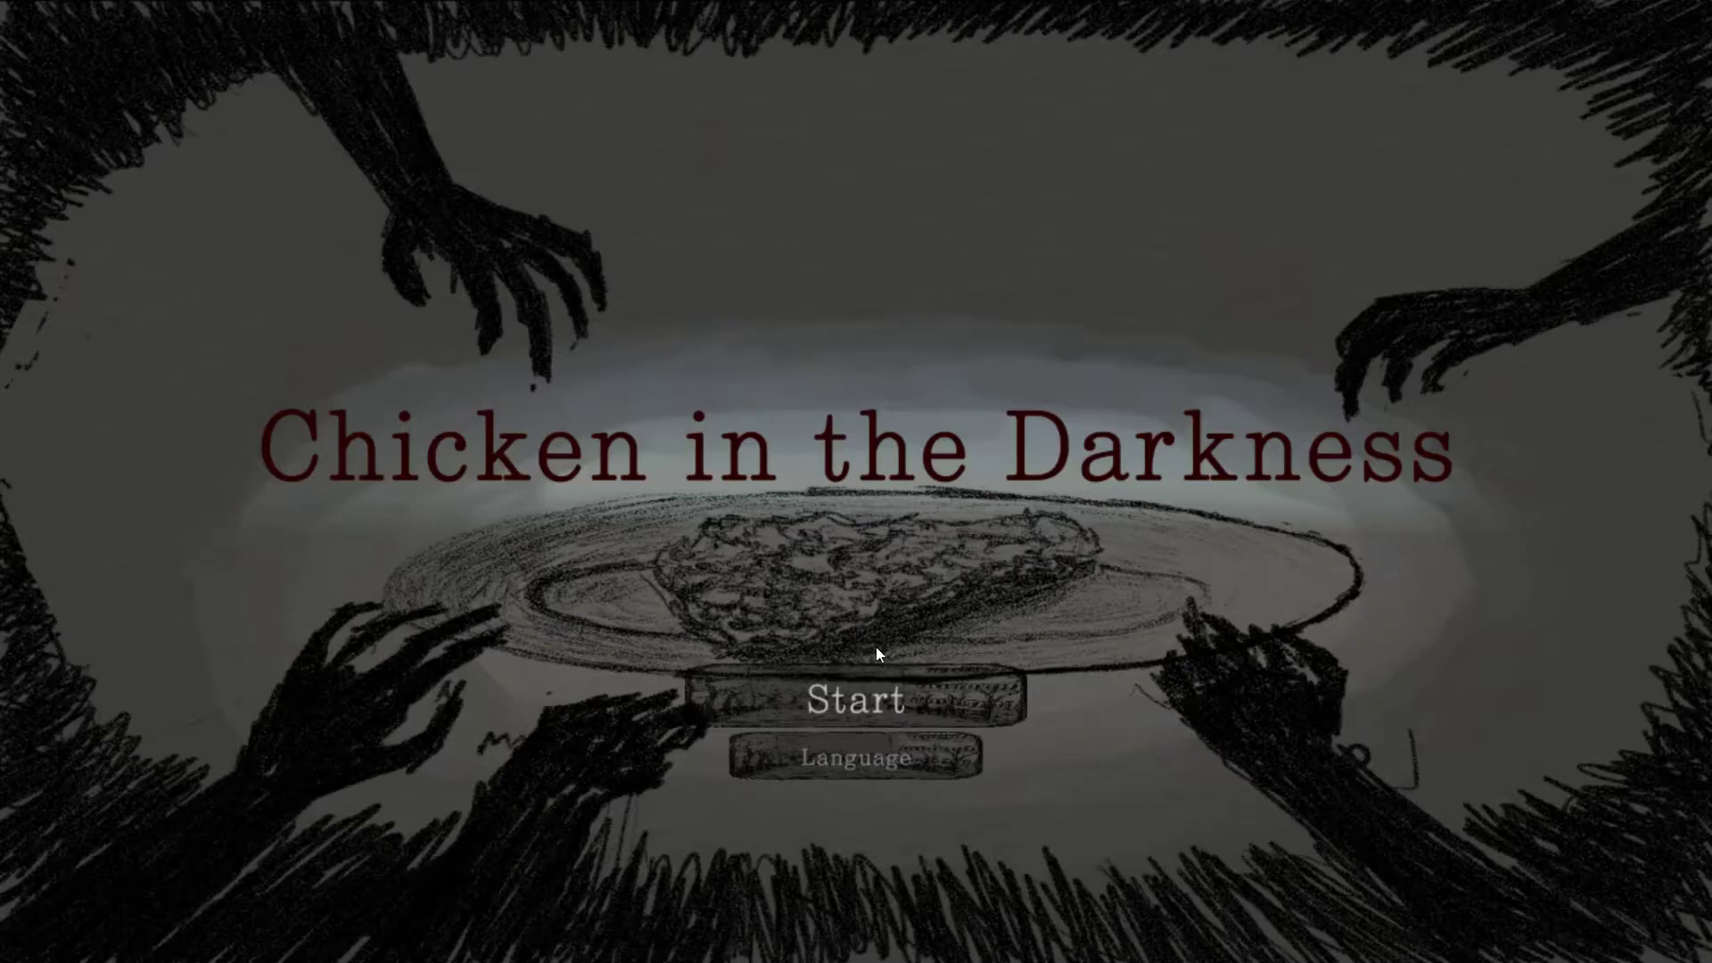
left_click(854, 760)
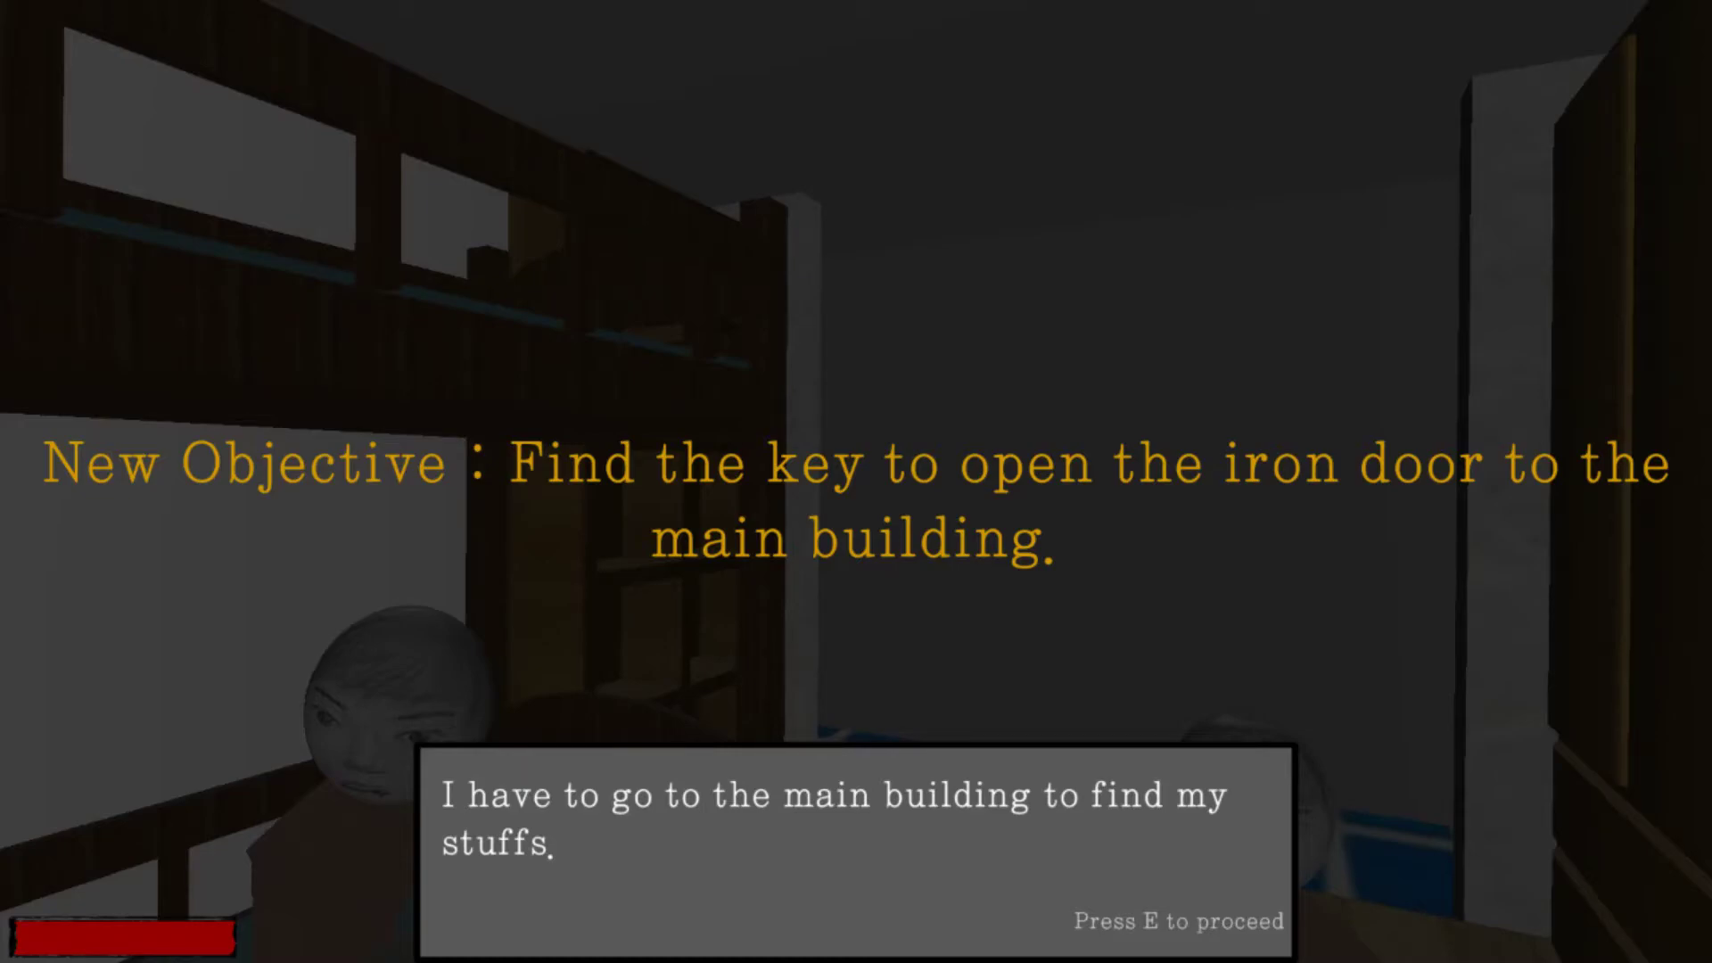
Step: Advance the dialogue until the 5th-floor study room phone objective appears
key("e")
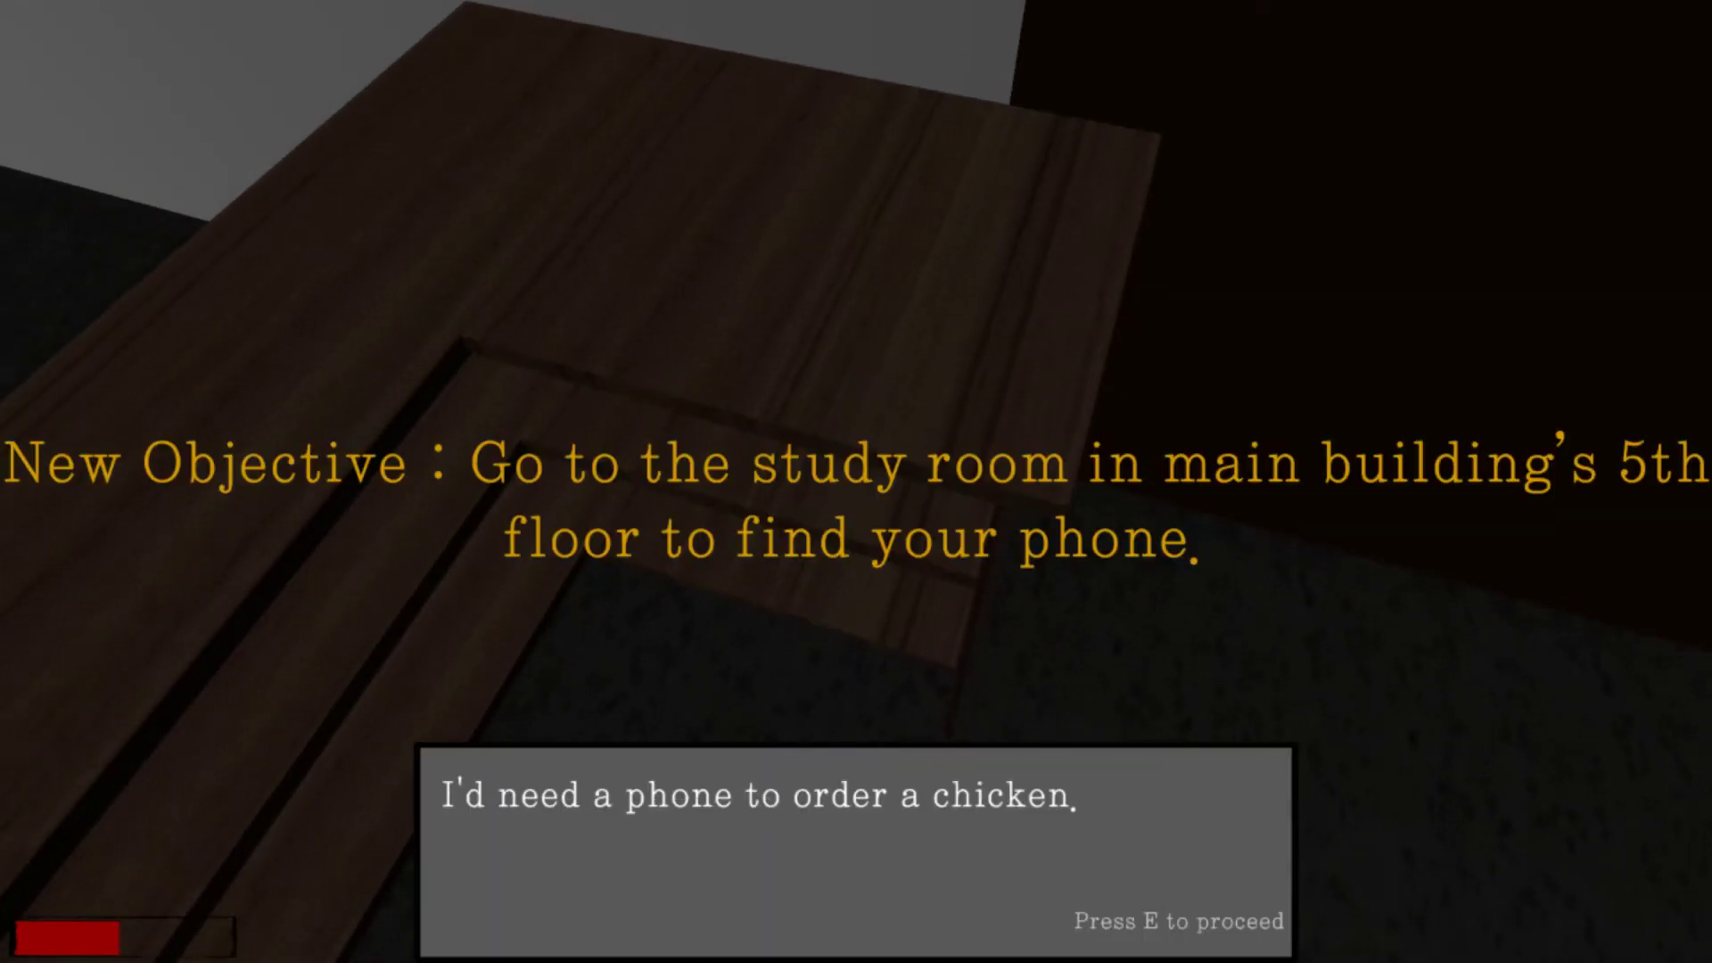
Step: Finish the dialogue about needing a phone
key("e")
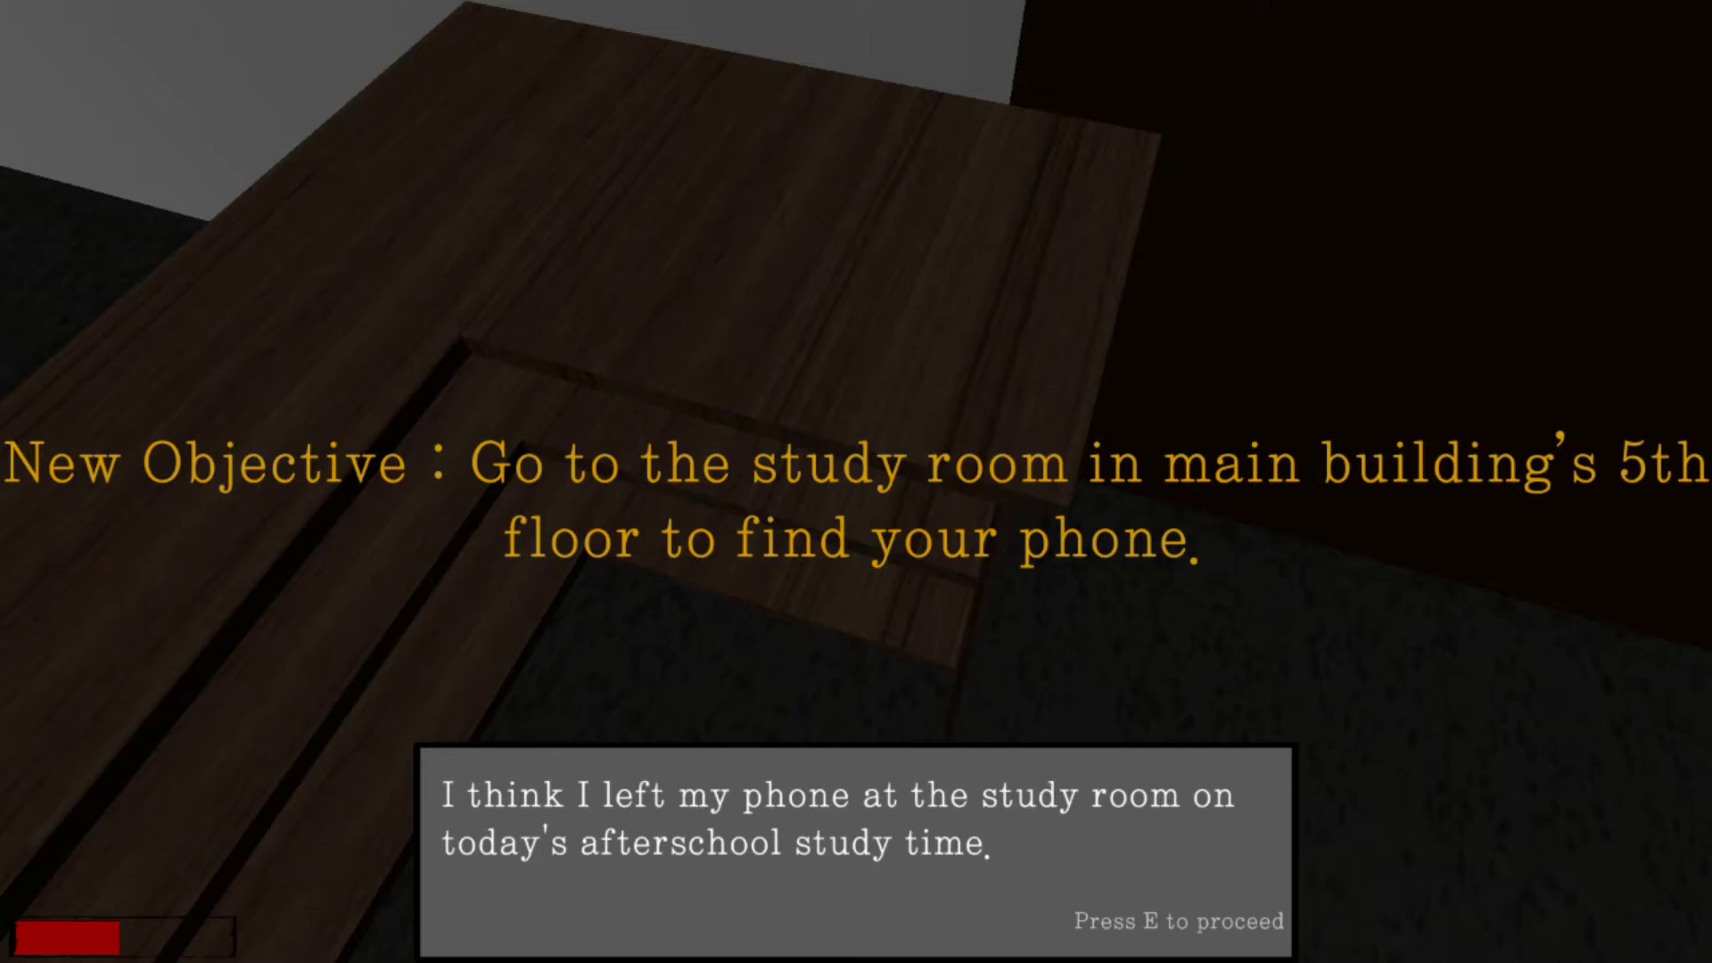
key("e")
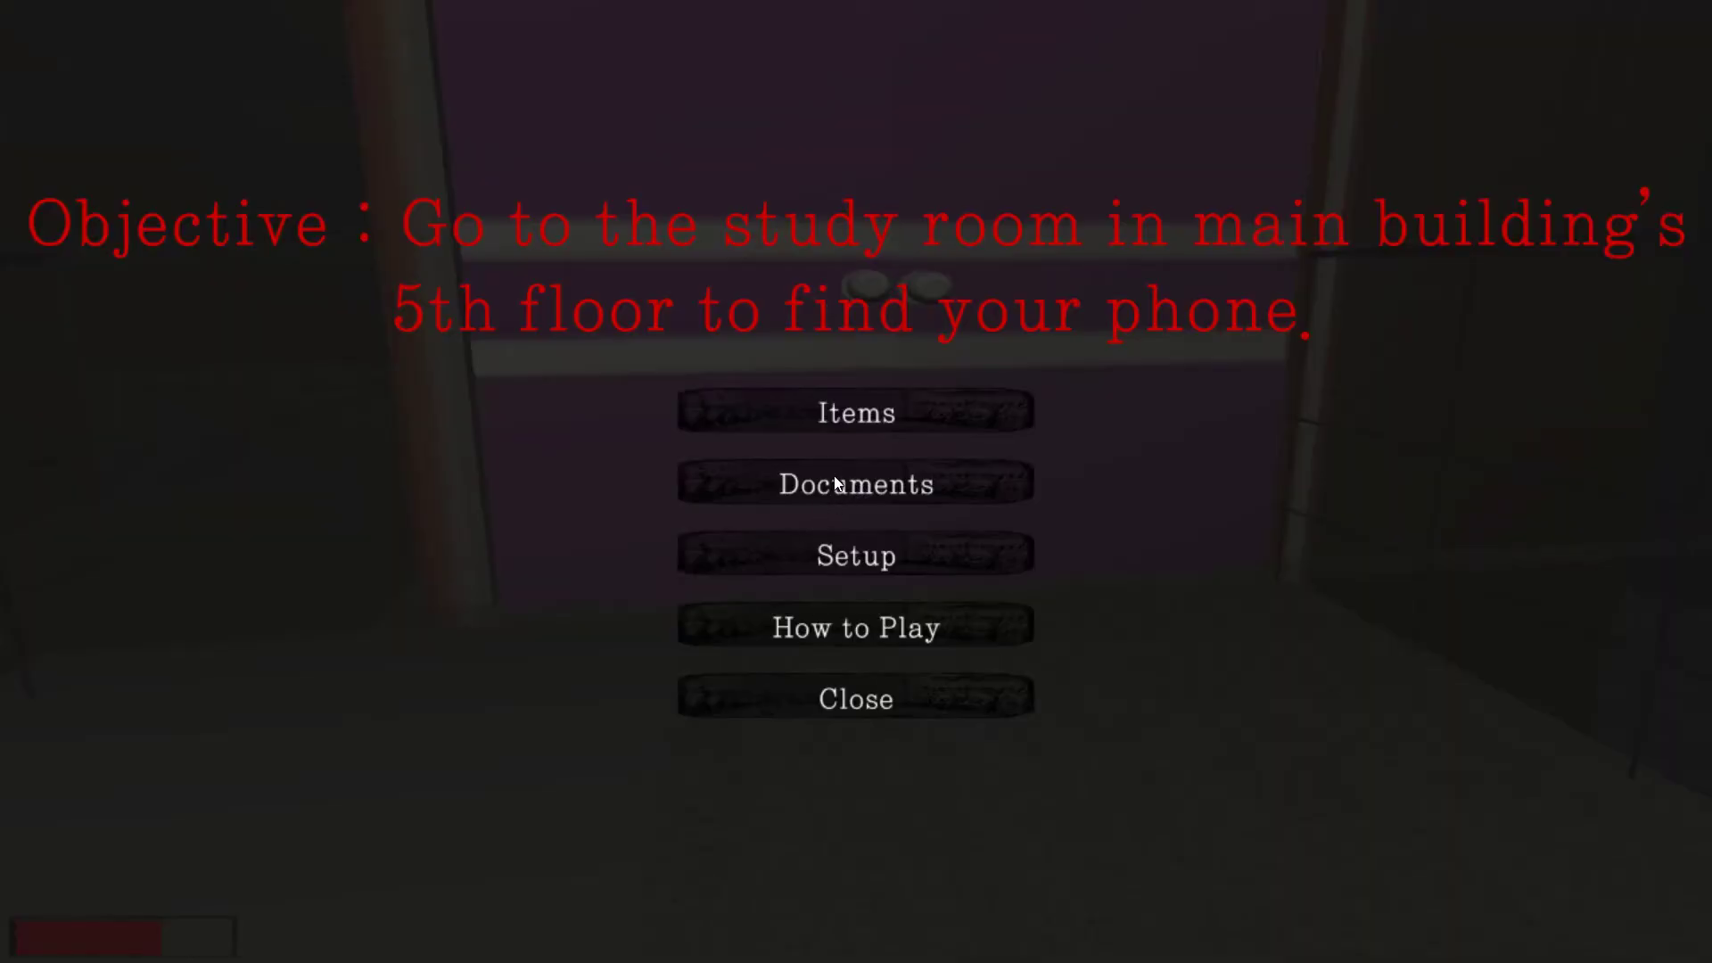
Step: Review the carried items list and return to the pause menu
left_click(854, 412)
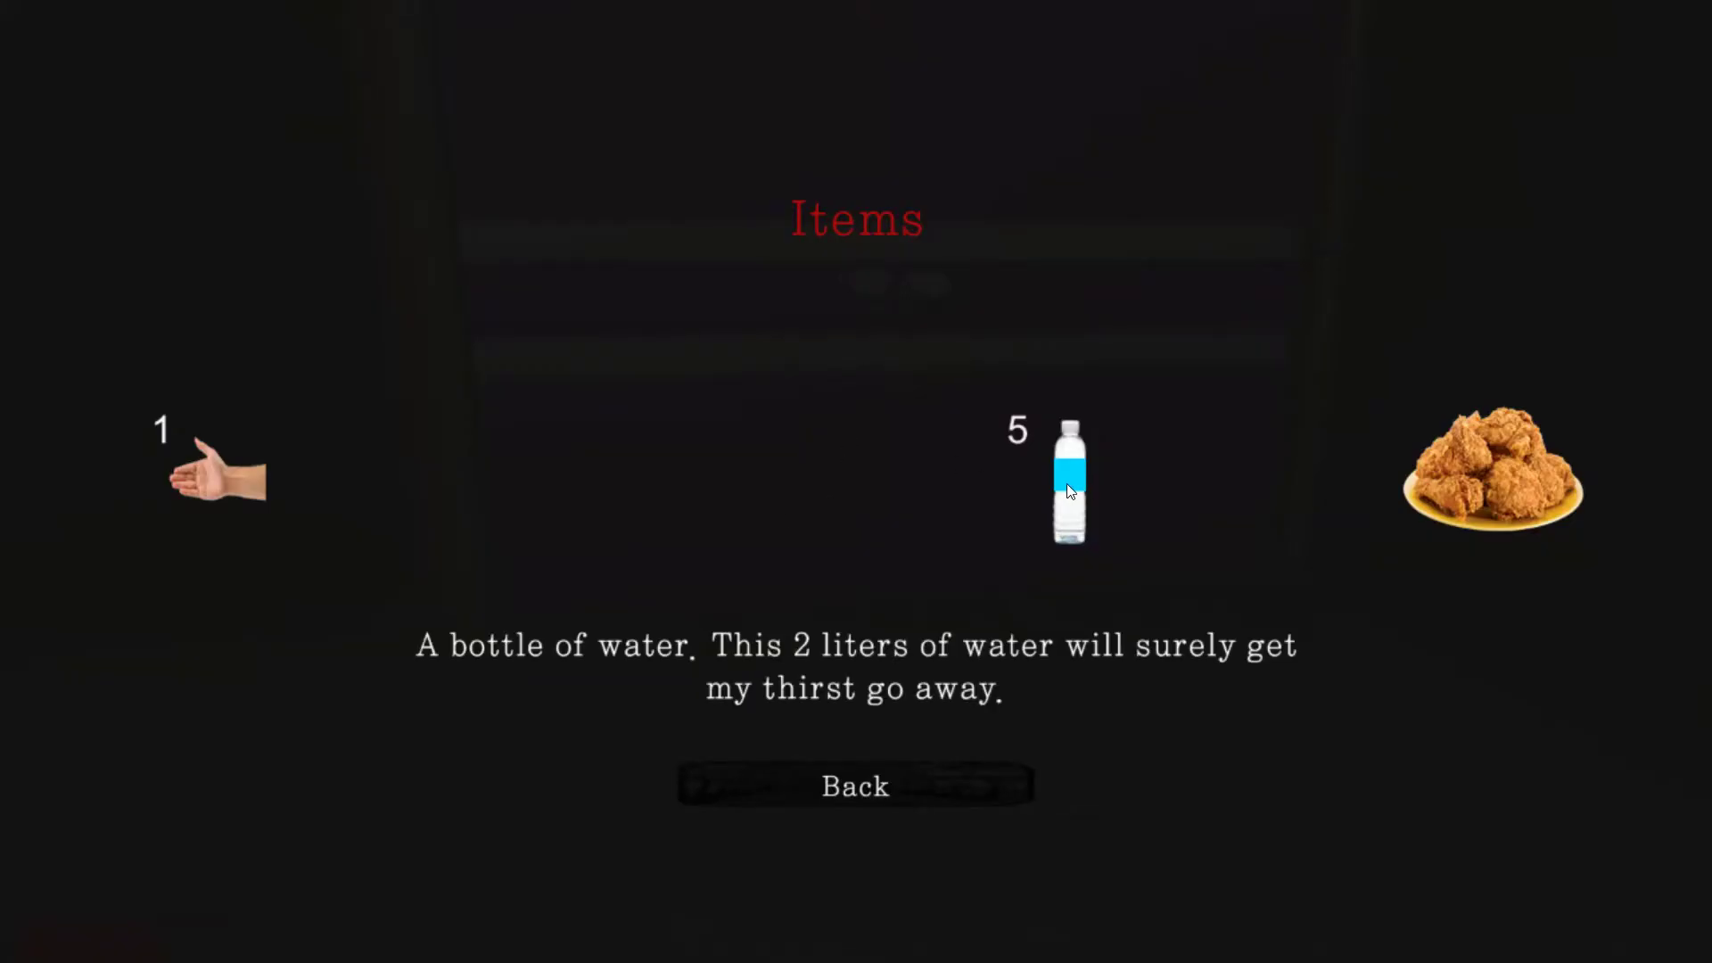
left_click(854, 786)
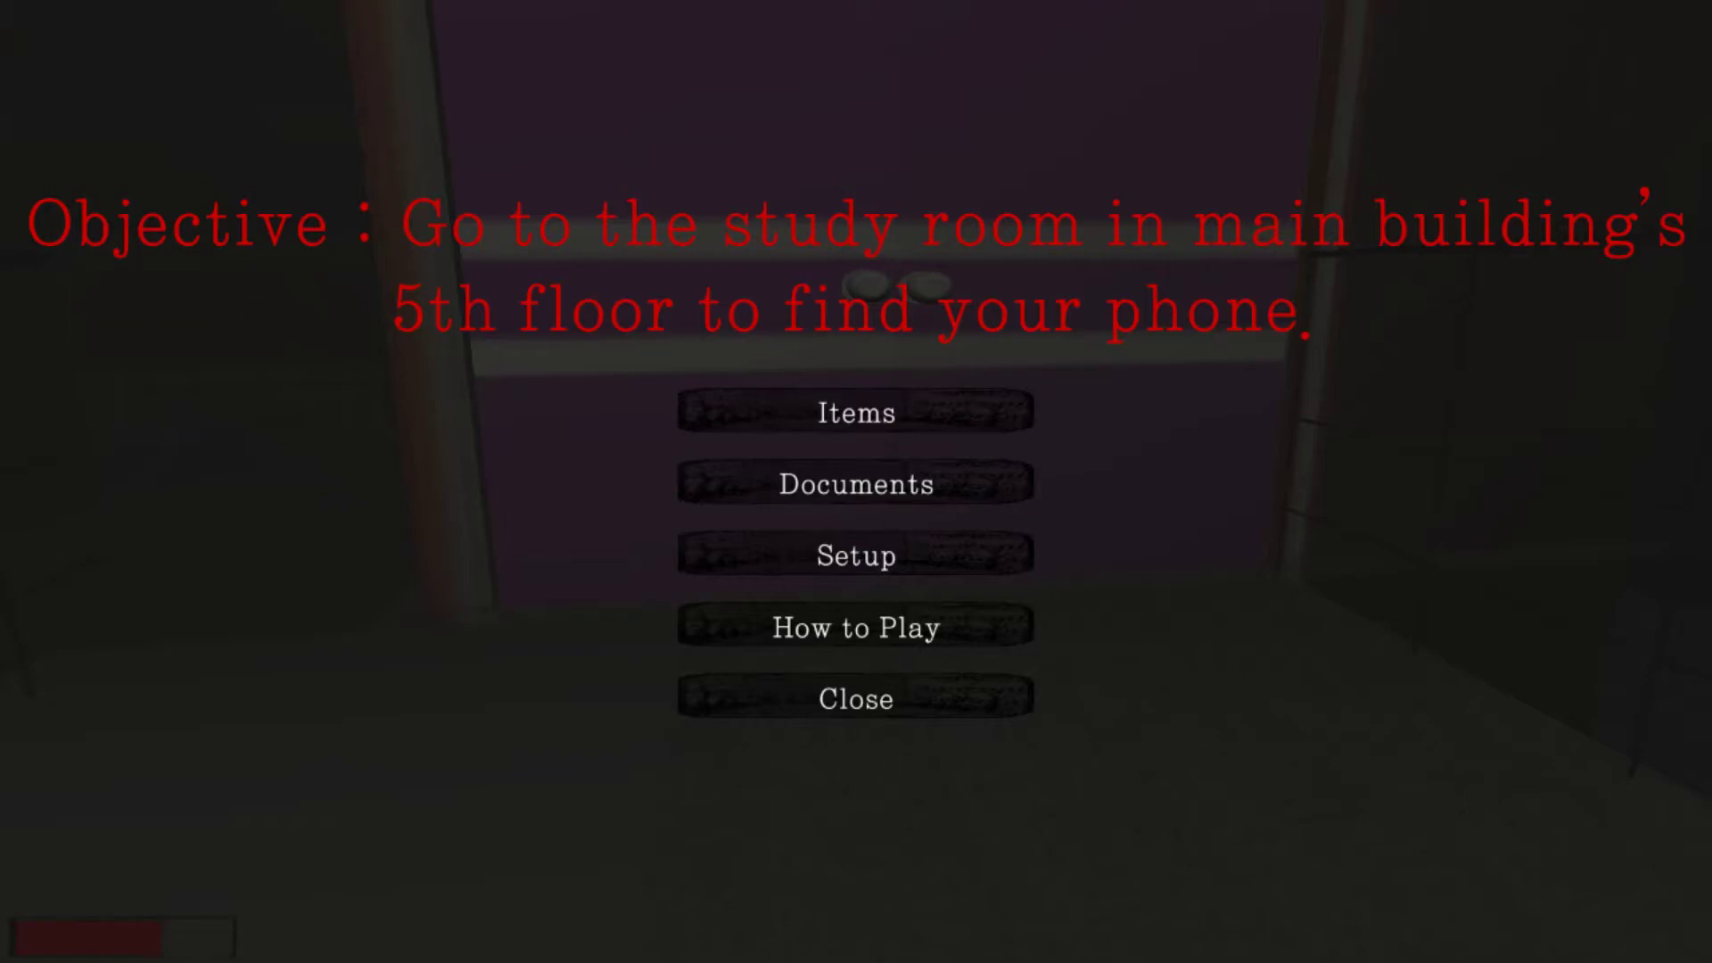
Step: Resume play and walk to the dark 5th-floor study room
left_click(854, 697)
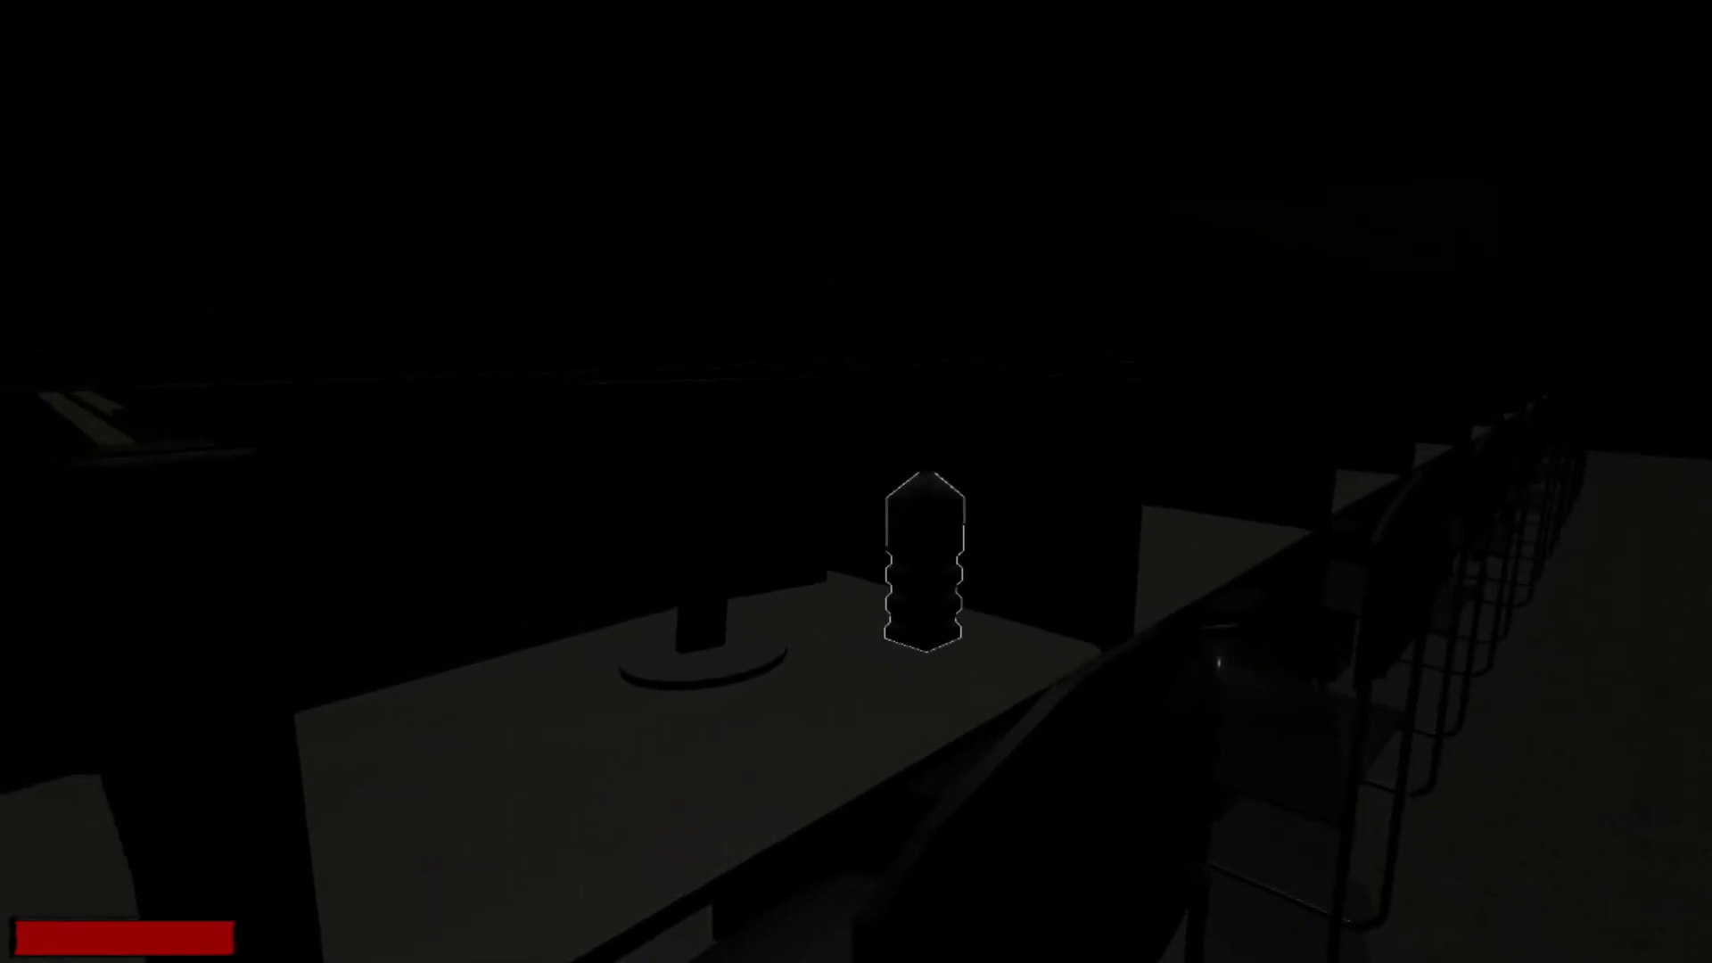
Step: Pick up the outlined document on the desk and dismiss it to keep searching for the phone
left_click(922, 561)
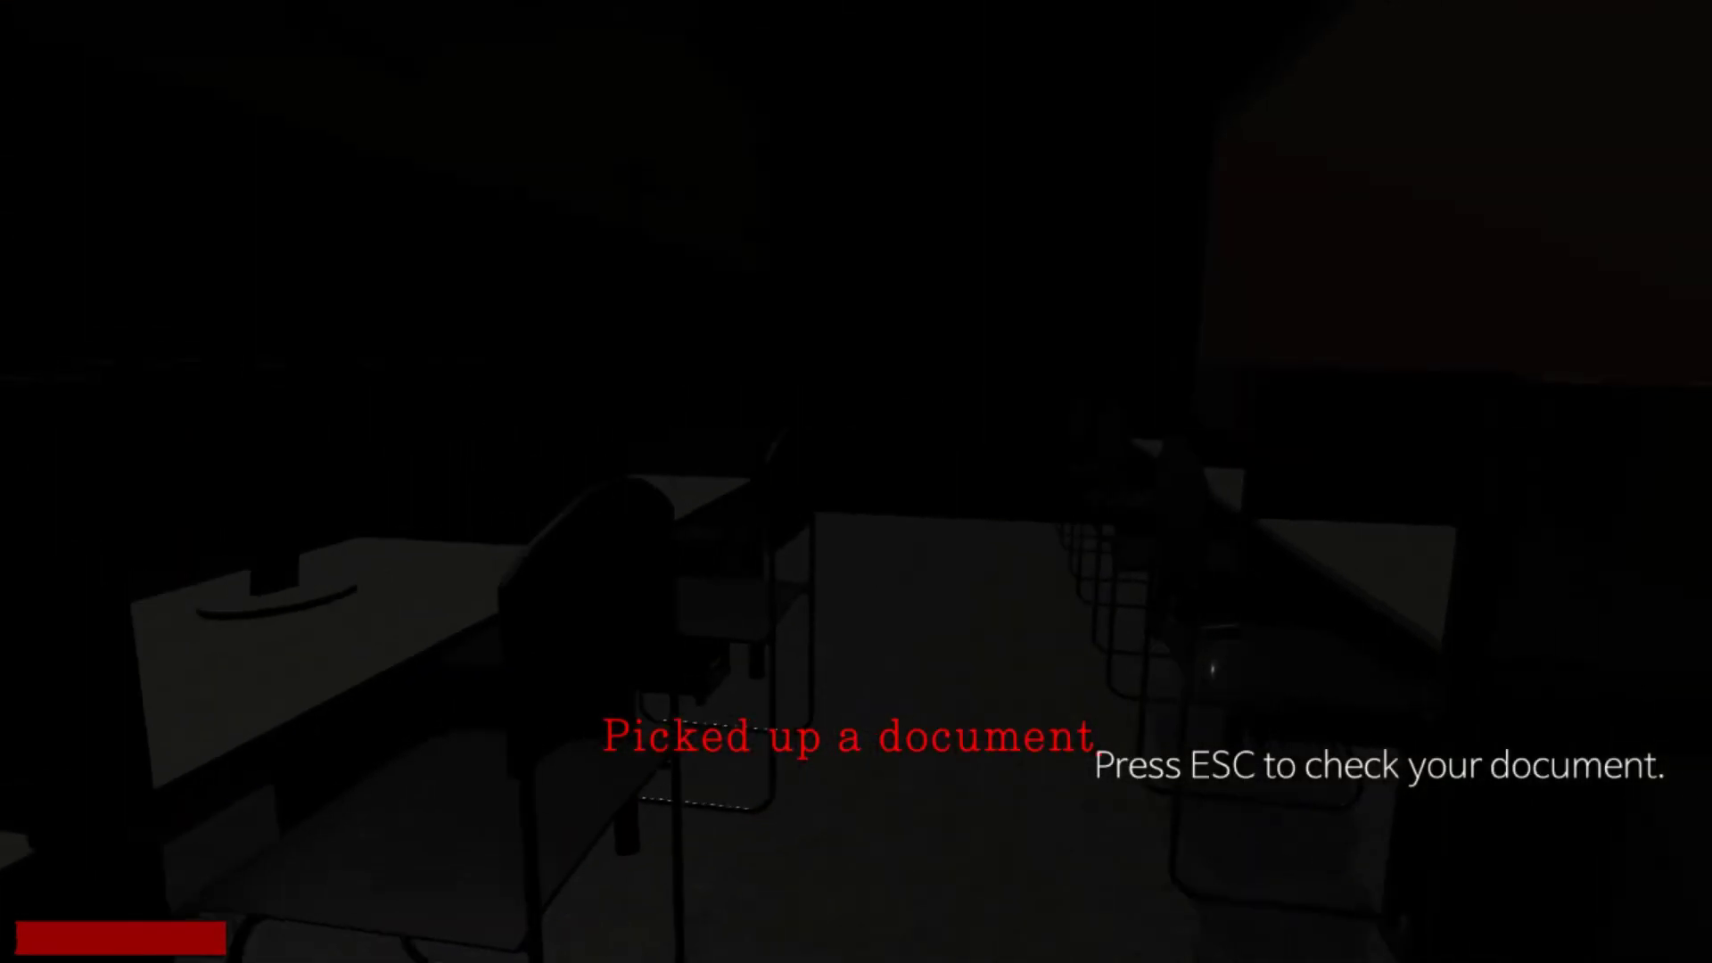
key("Escape")
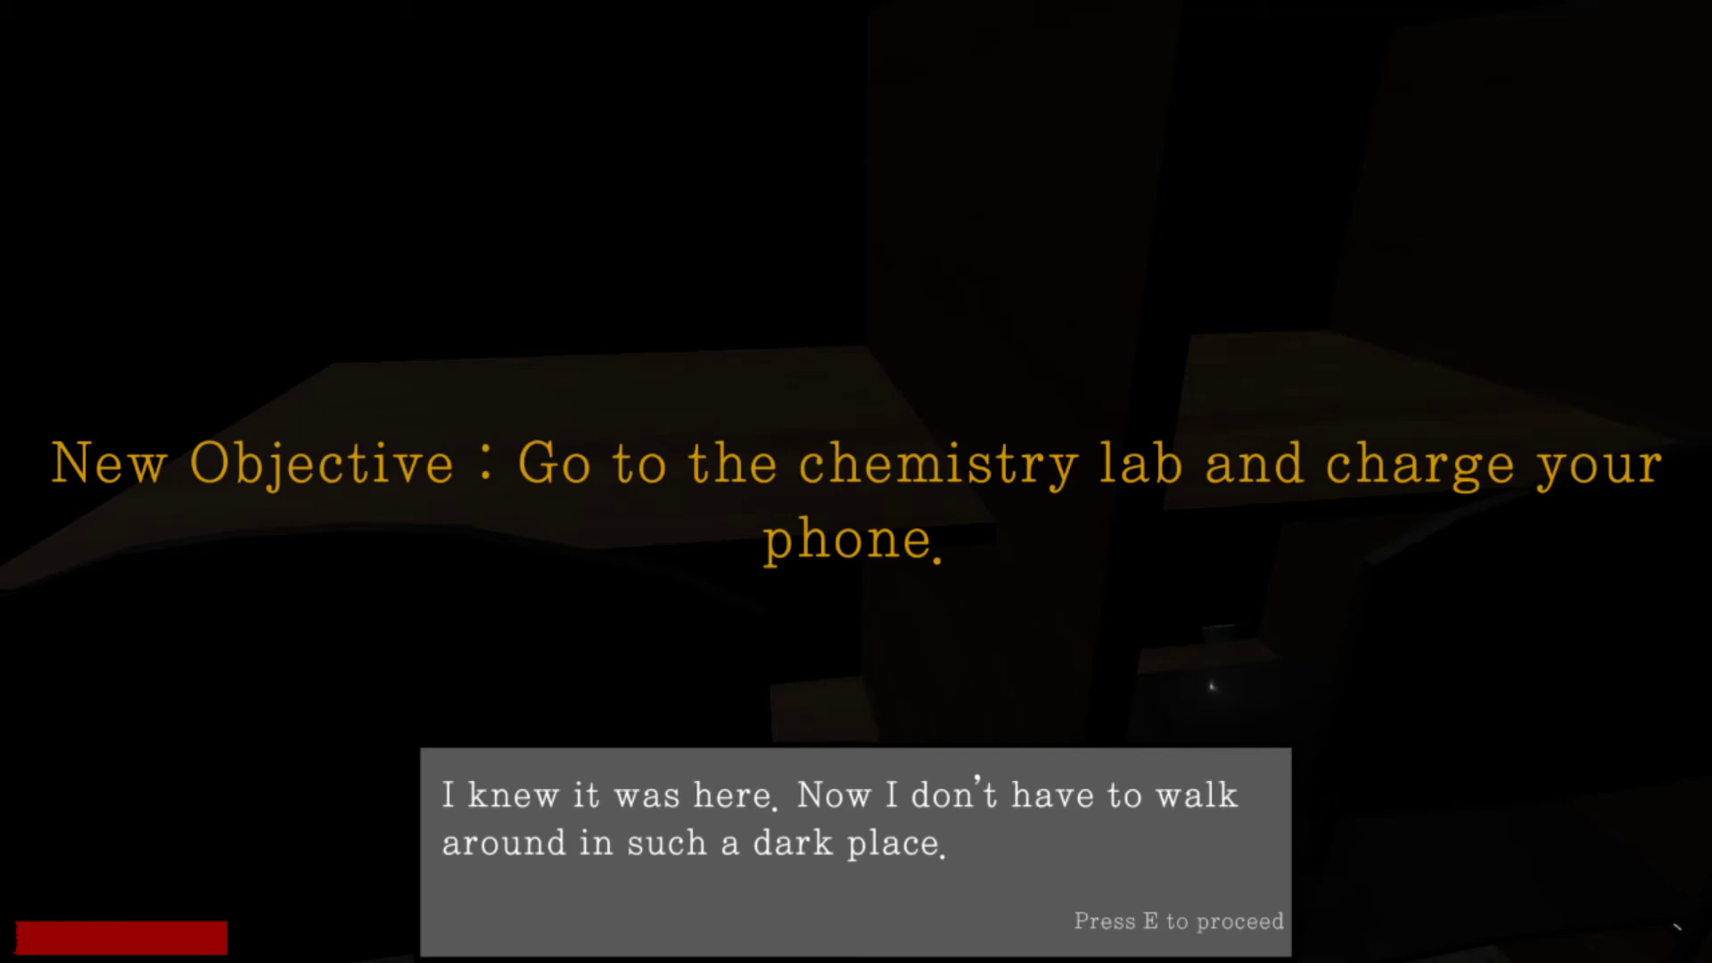
Step: Read through the phone dialogue about the experiment building until the flashlight hint
key("e")
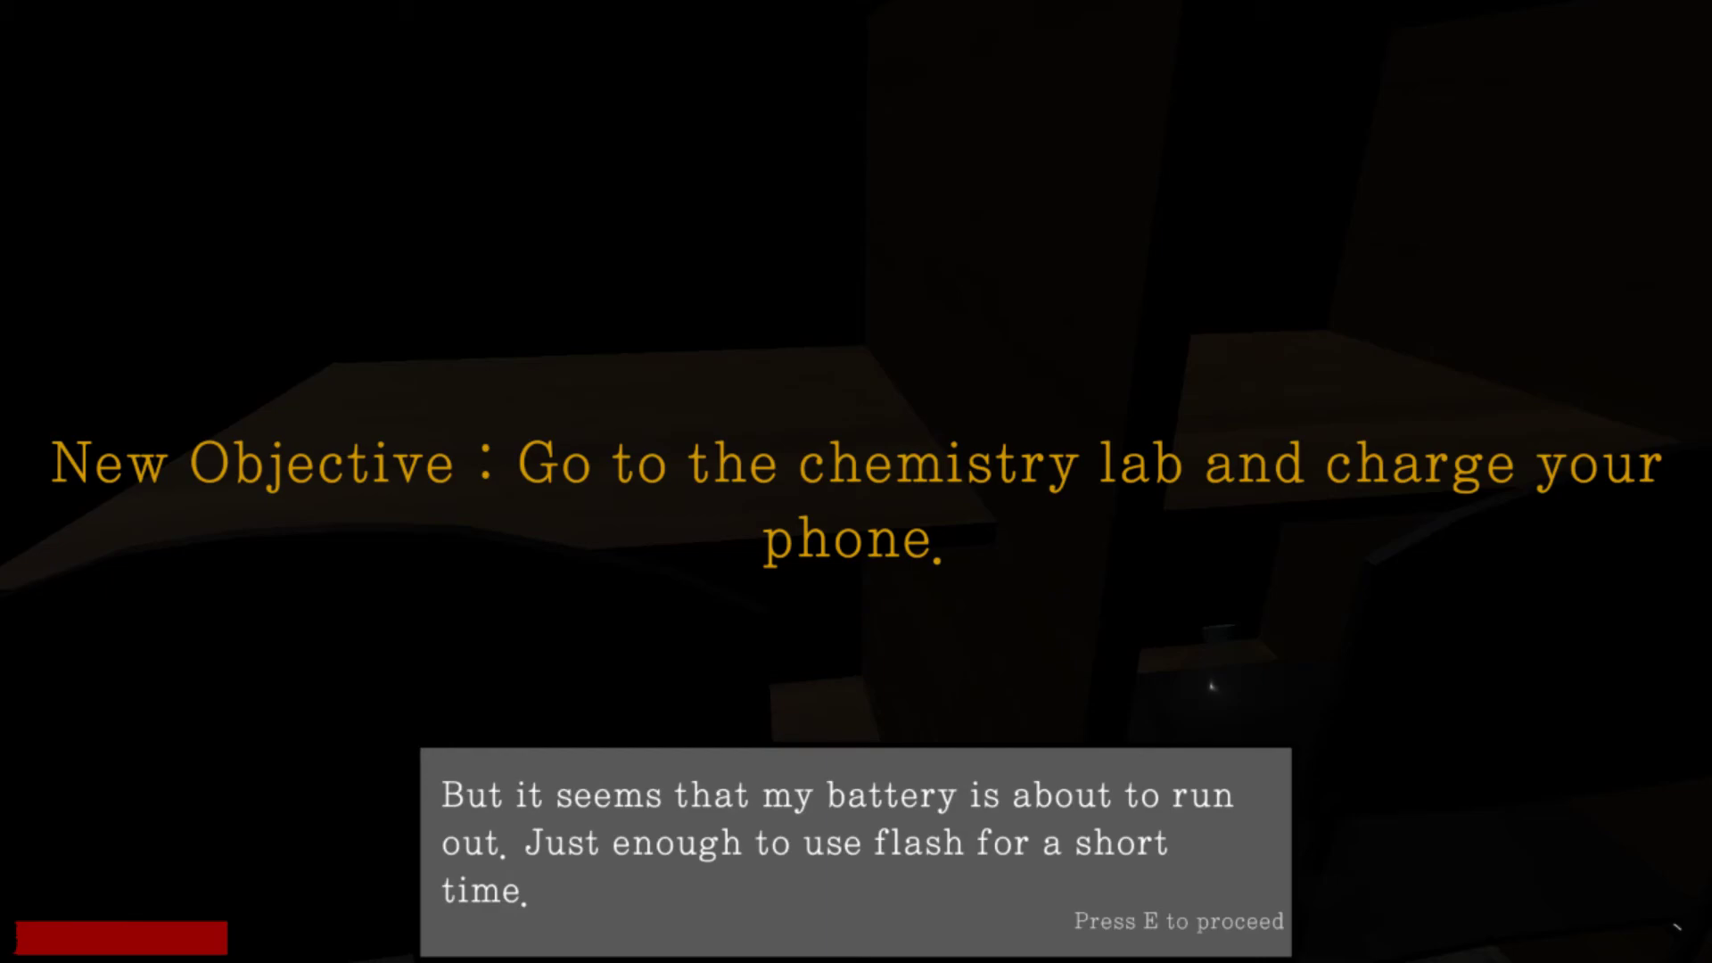
key("e")
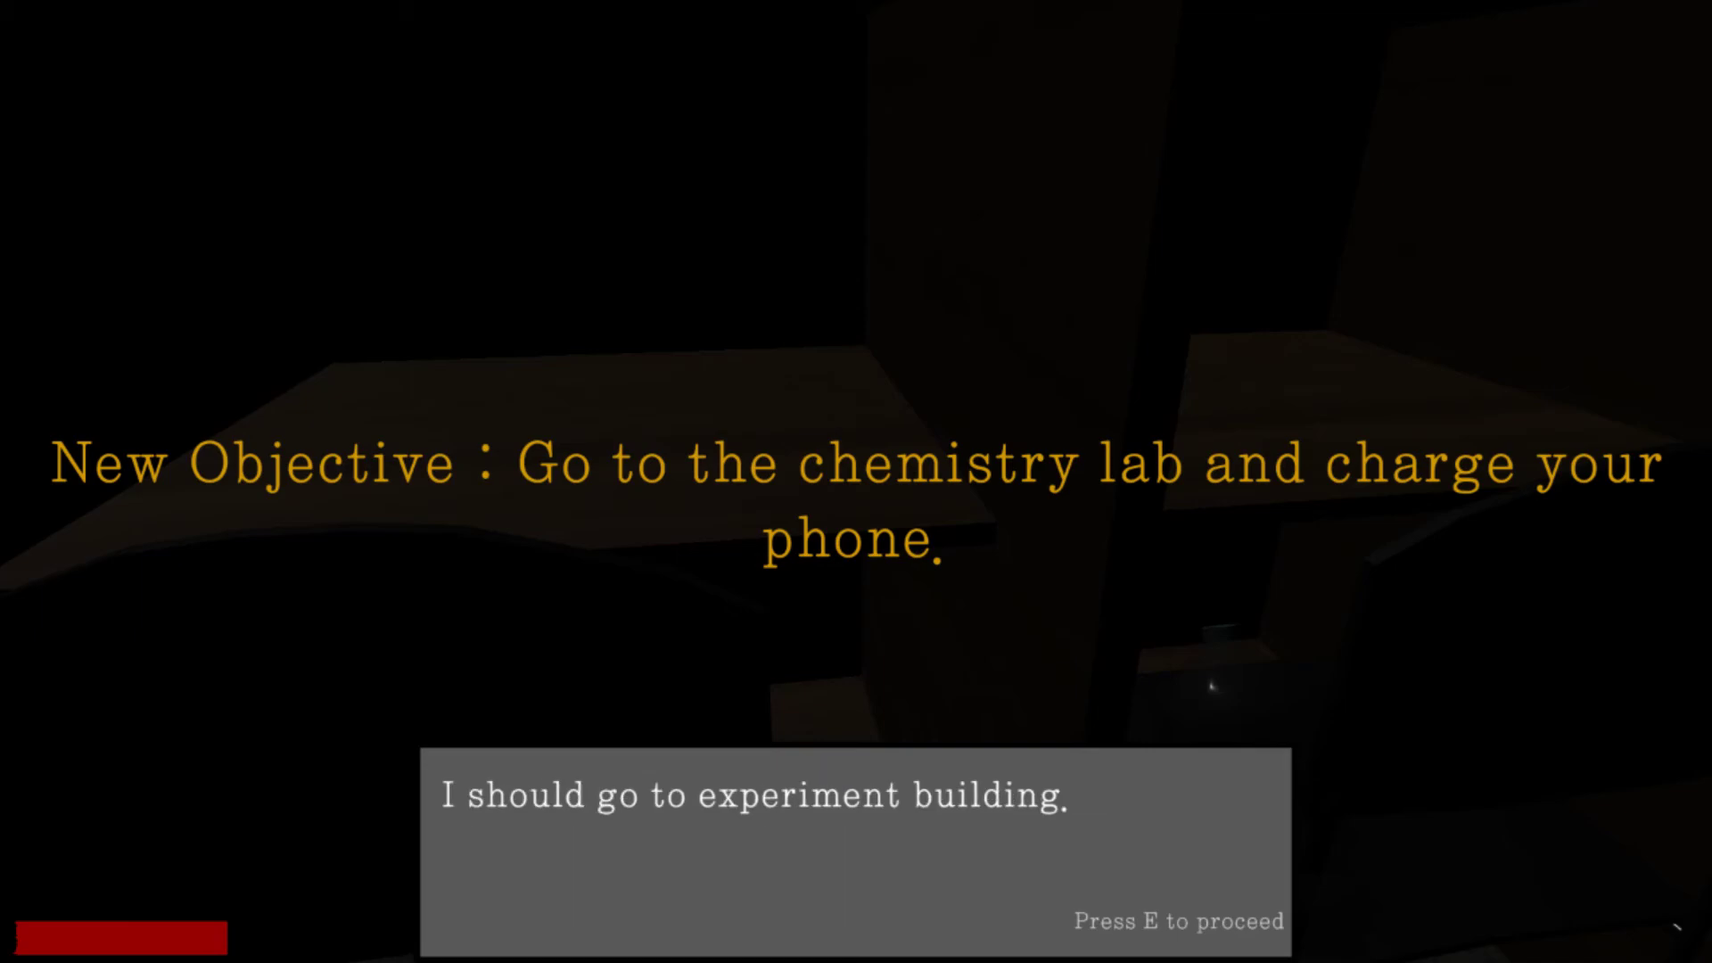
key("e")
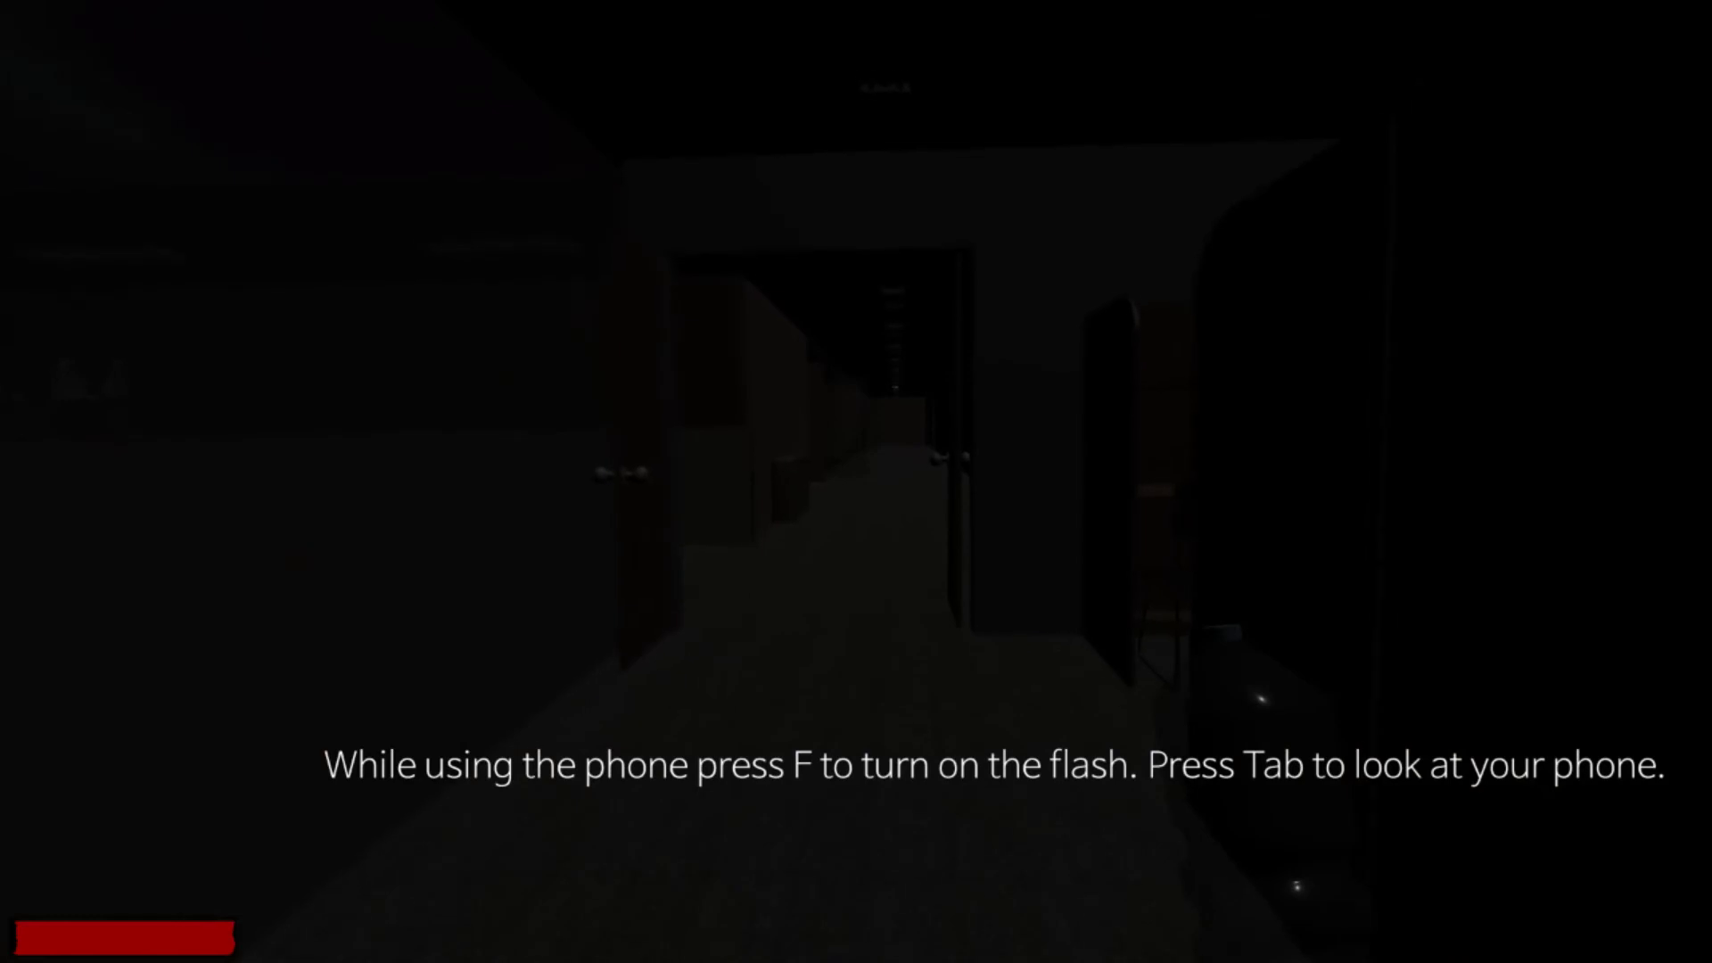
Step: Review the carried items in the pause menu, inspecting the newly acquired phone
key("Tab")
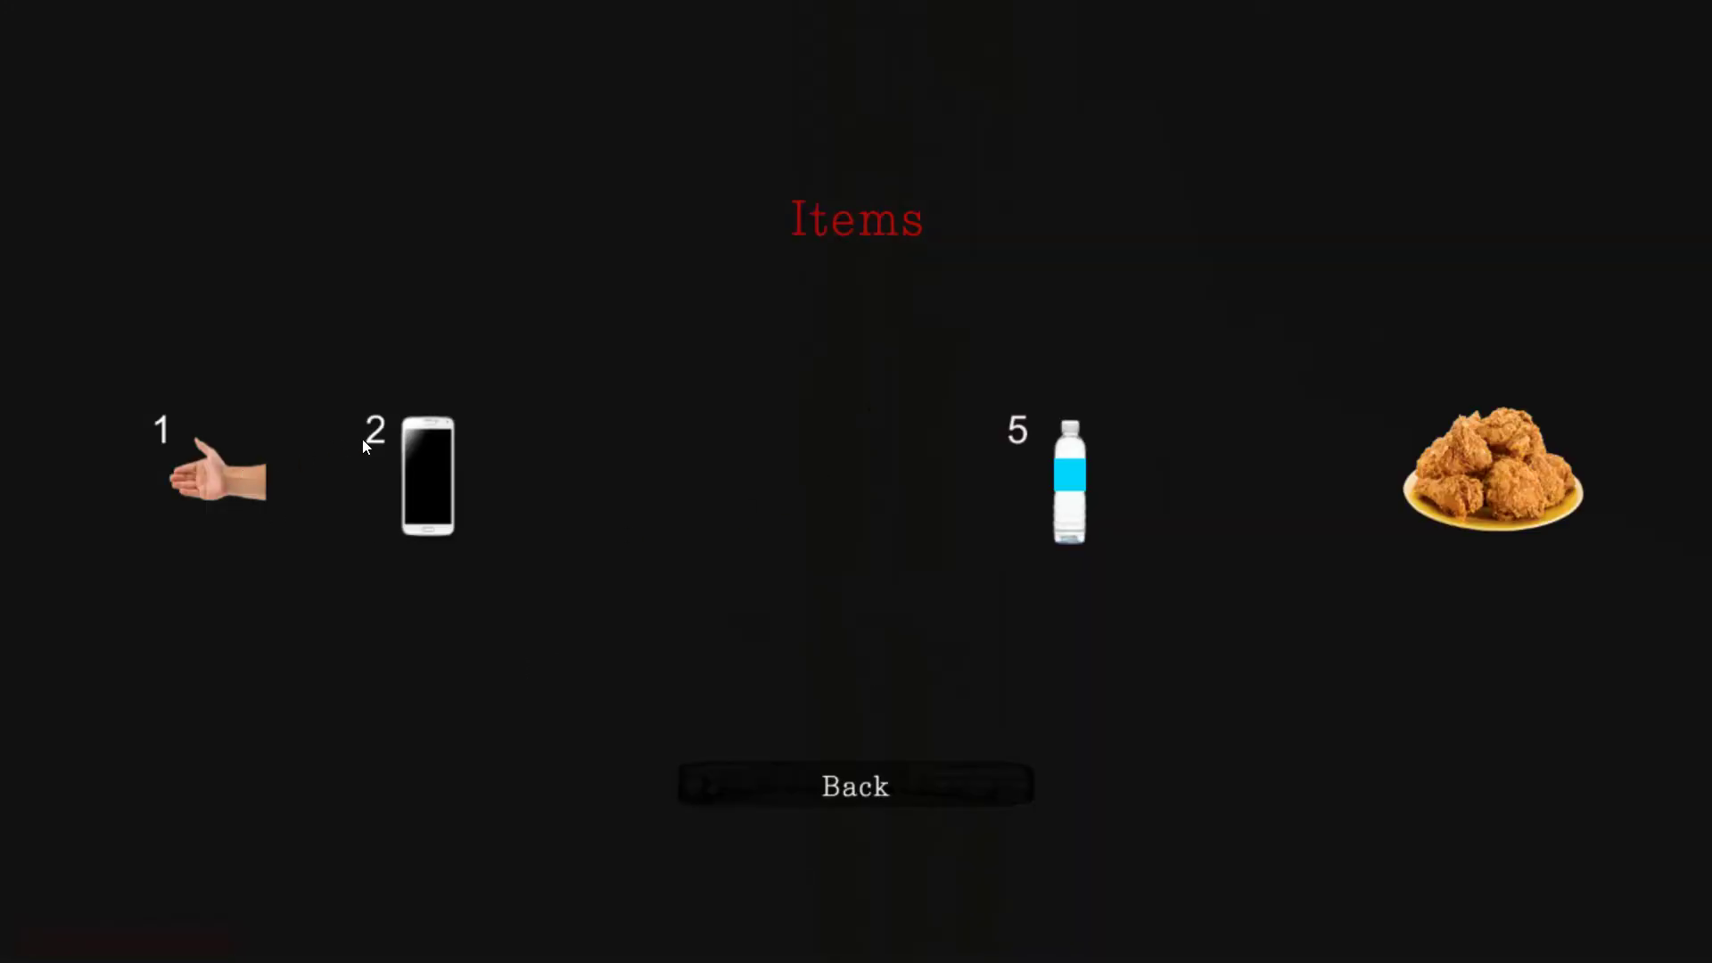
left_click(425, 474)
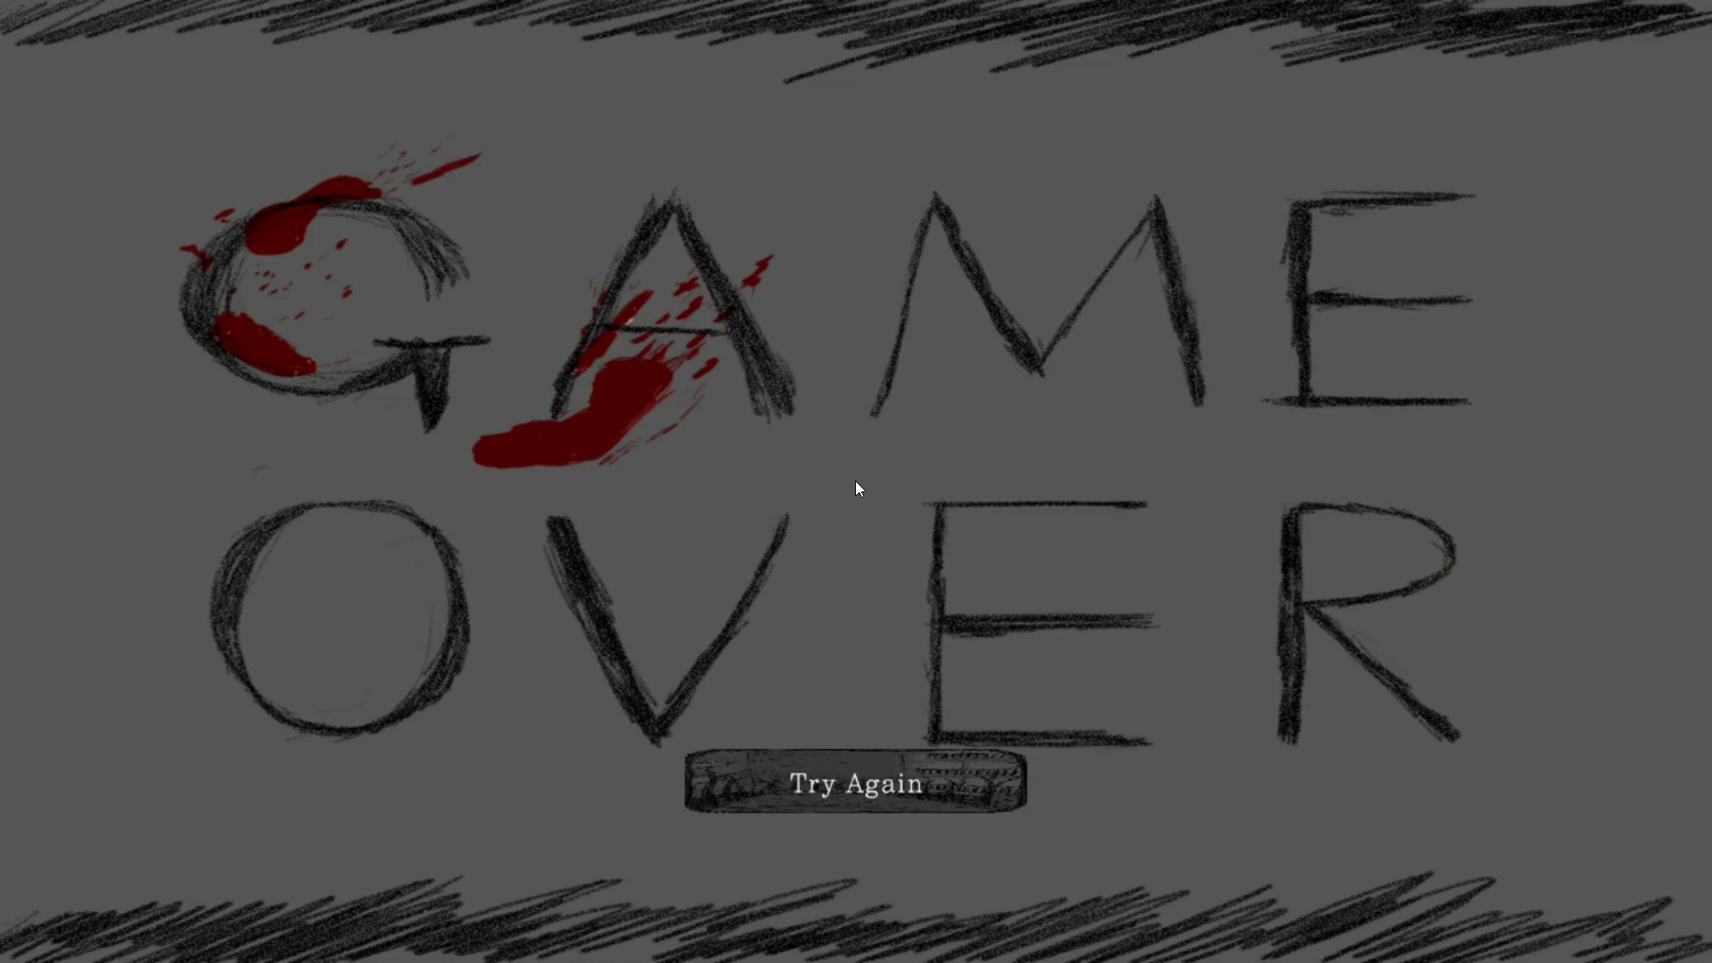
mouse_move(826, 687)
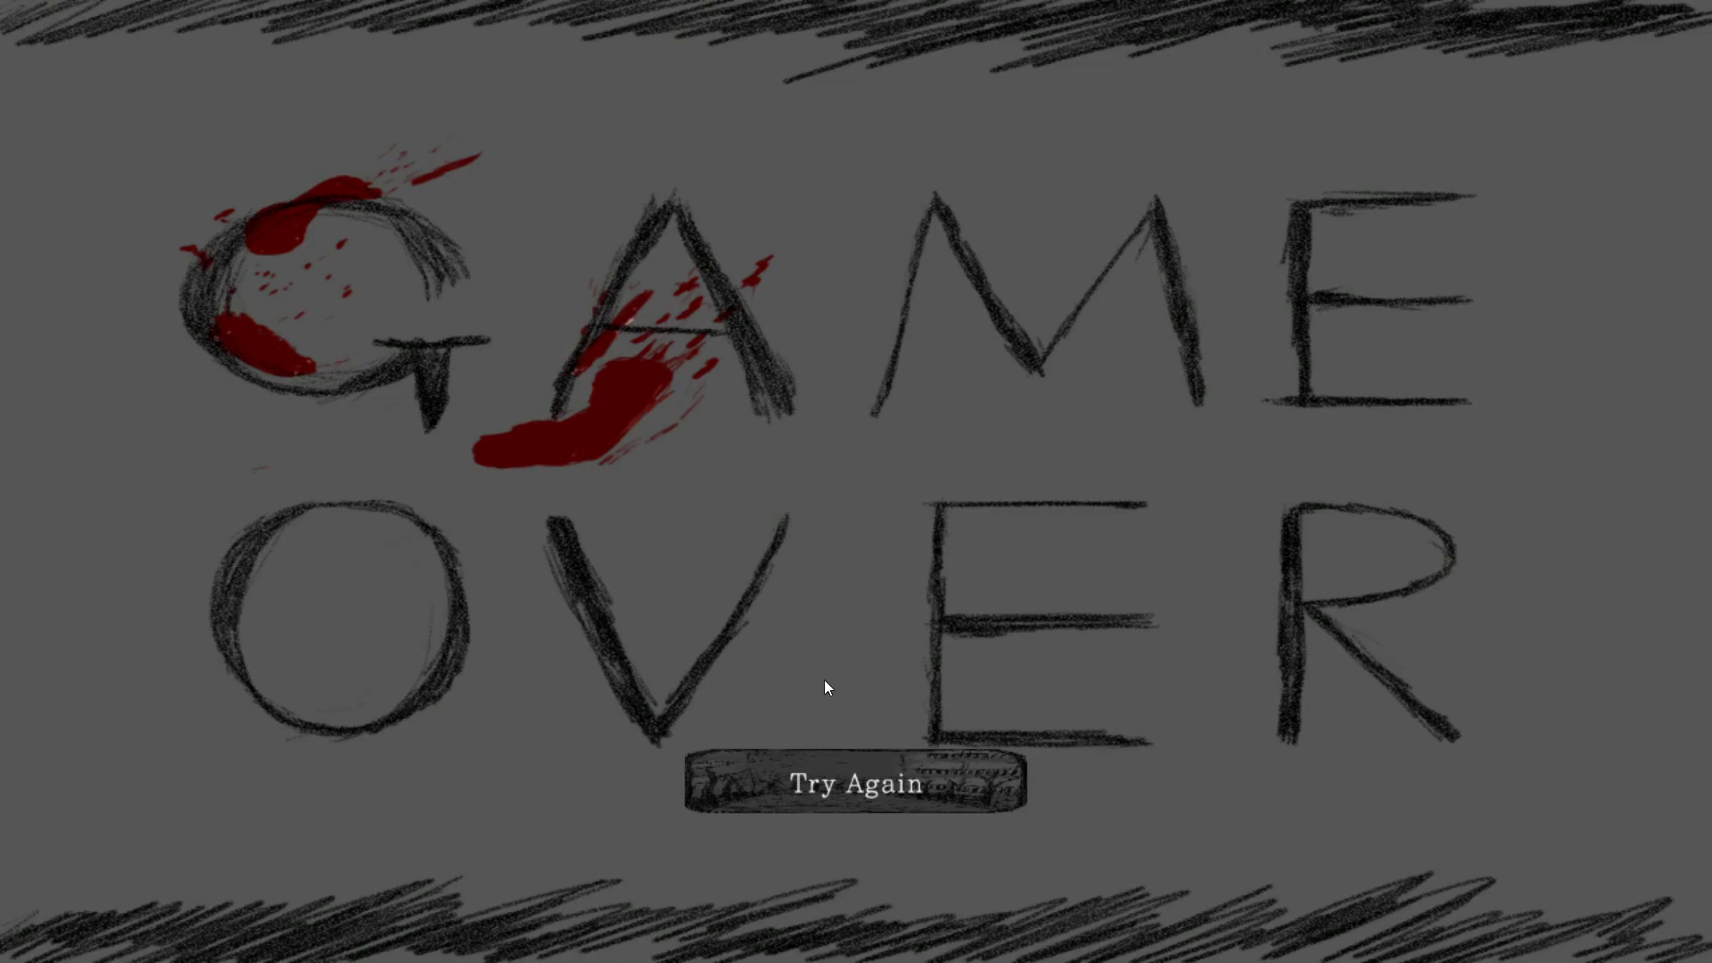